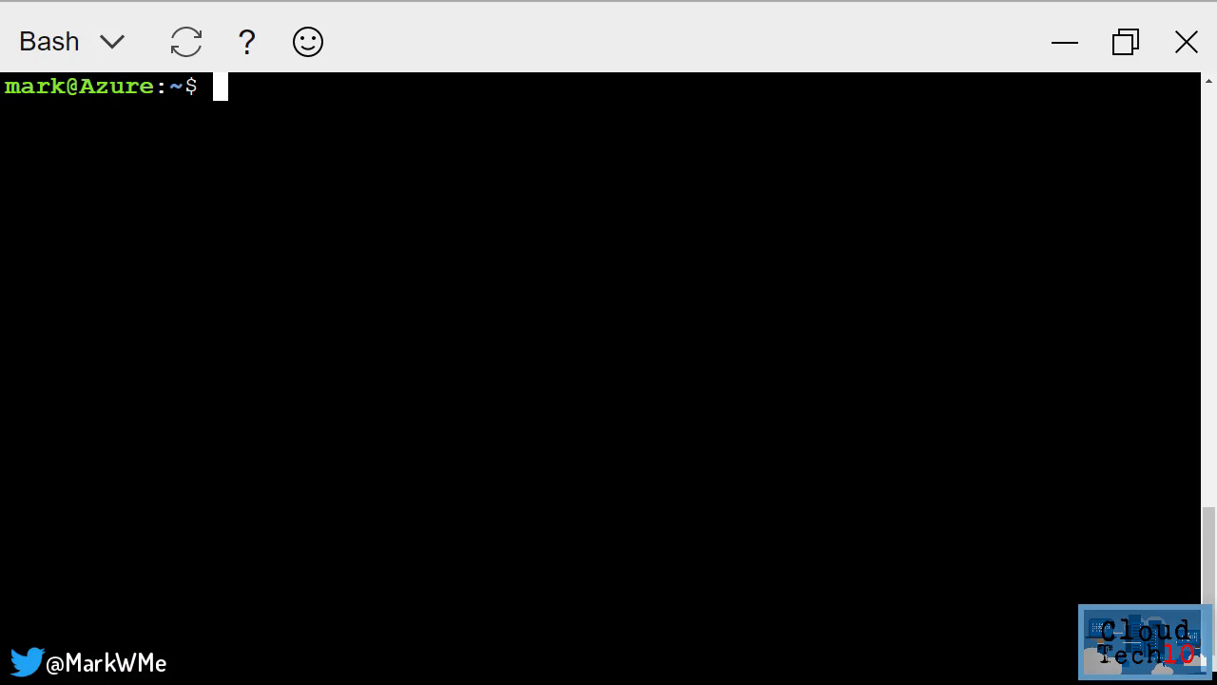
Create resource group x-rg-euw-cttaci in westeurope with az group create
text(az group create \)
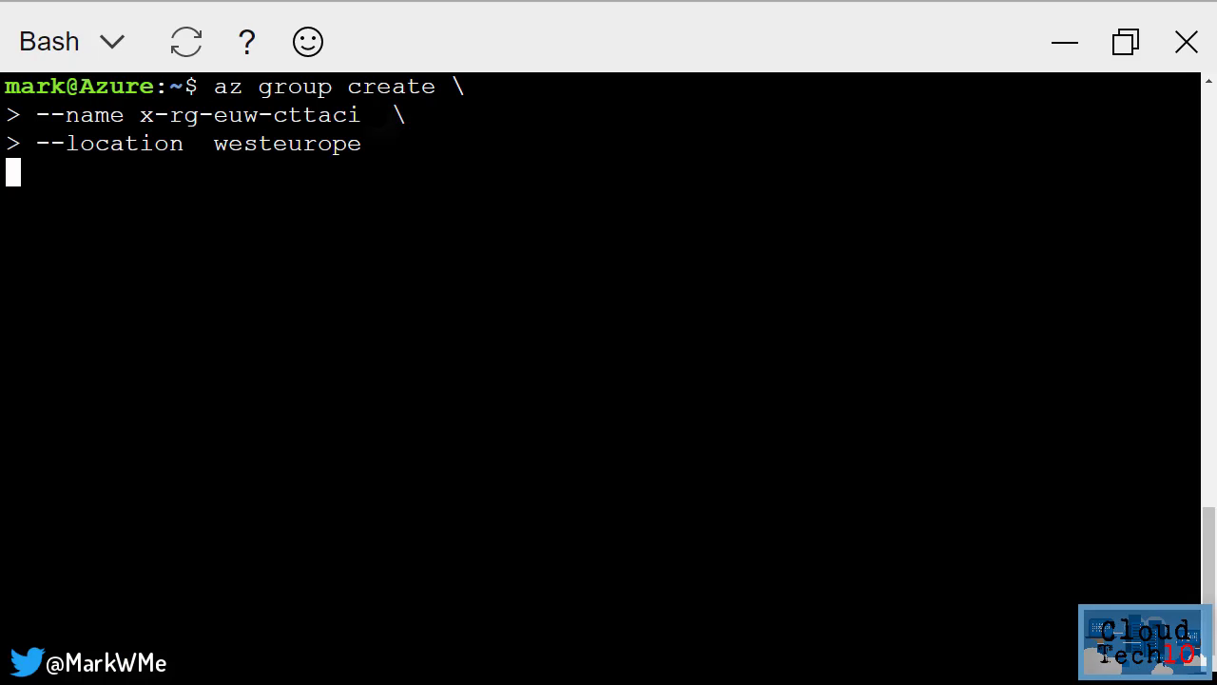
key(Enter)
text(az container create \)
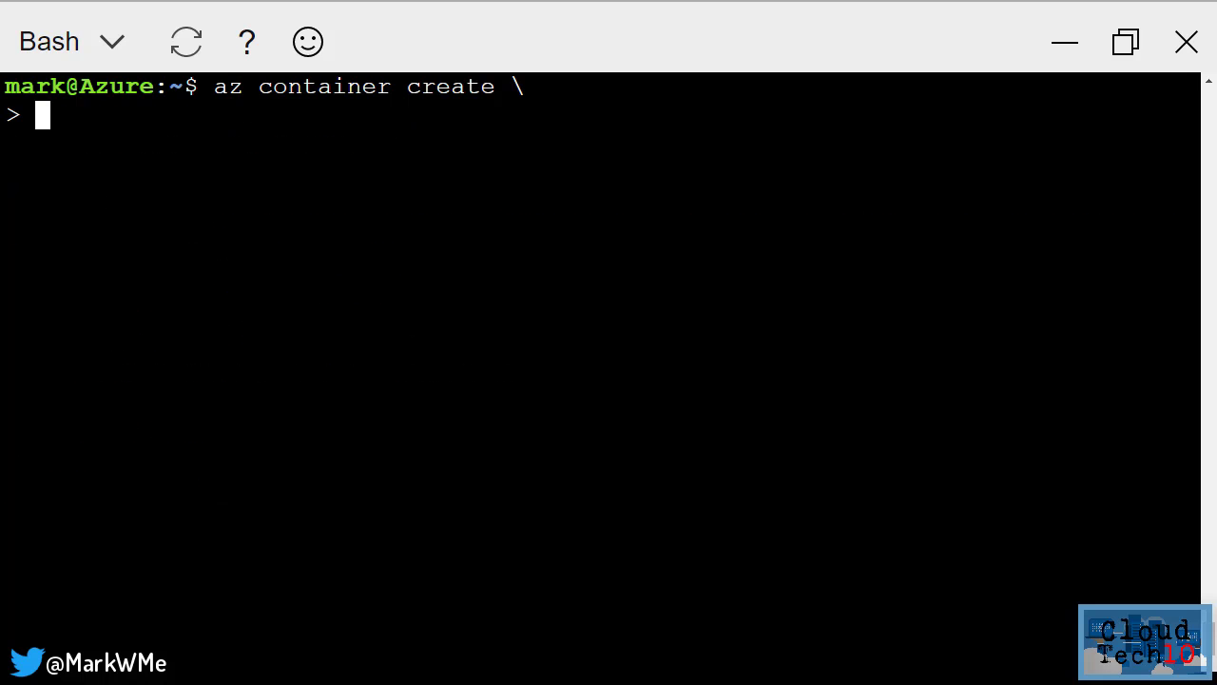
Start container x-cn-euw-helloworld from microsoft/aci-helloworld in x-rg-euw-cttaci with a public IP
text(--name x-cn-euw-helloworld \)
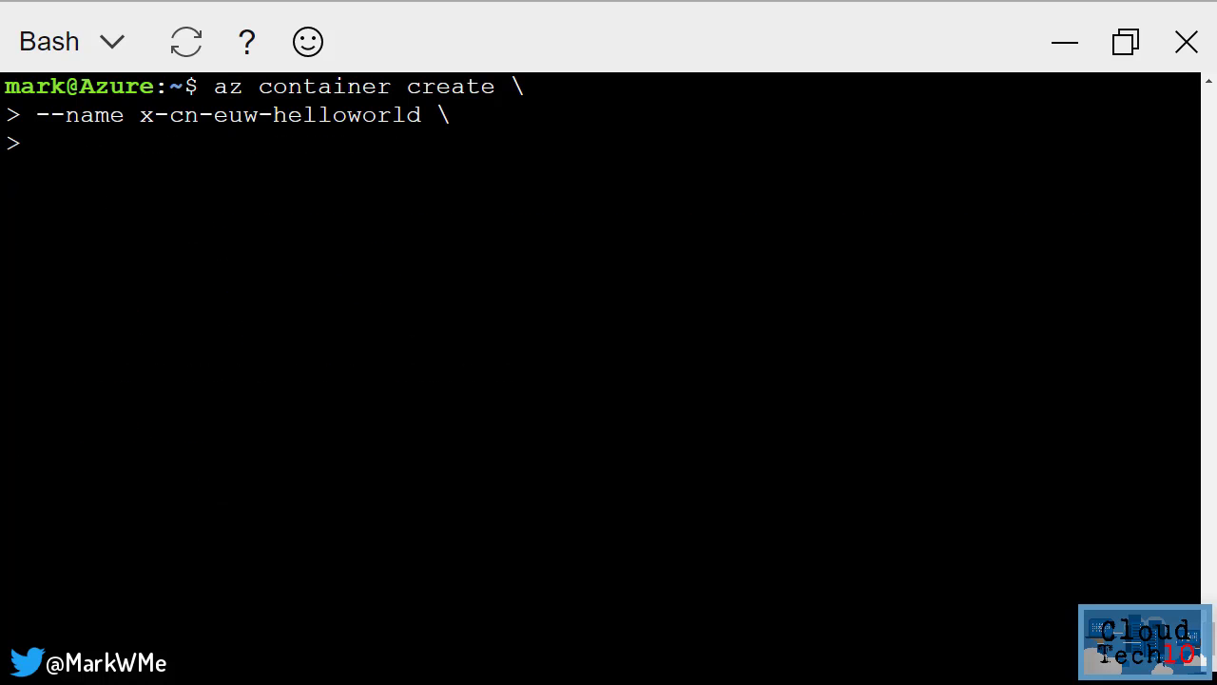
text(--image microsoft/aci-helloworld \)
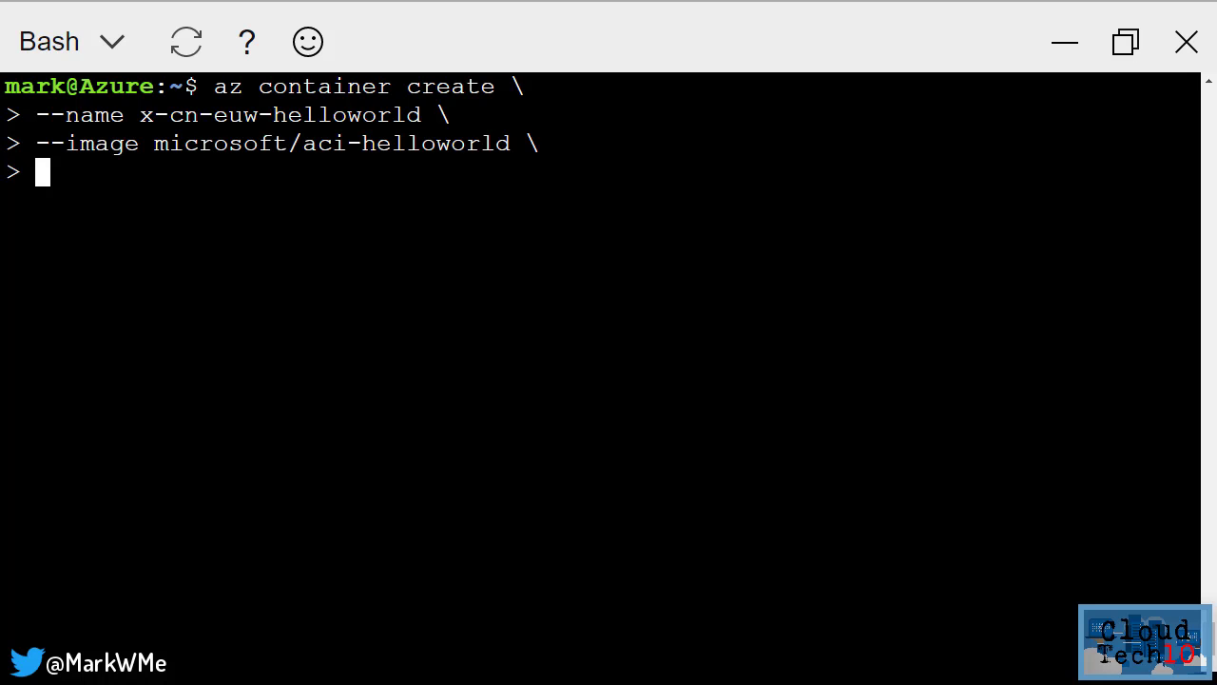
text(--resource-group x-rg-euw-cttaci \)
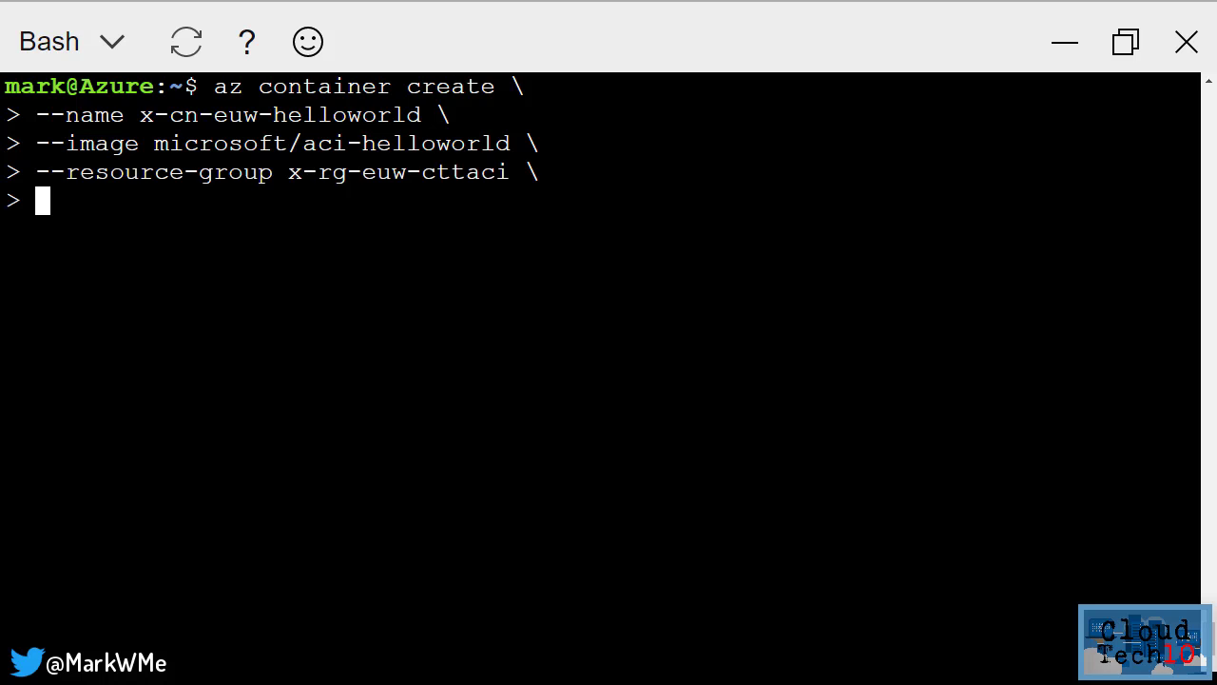
text(--ip-address public)
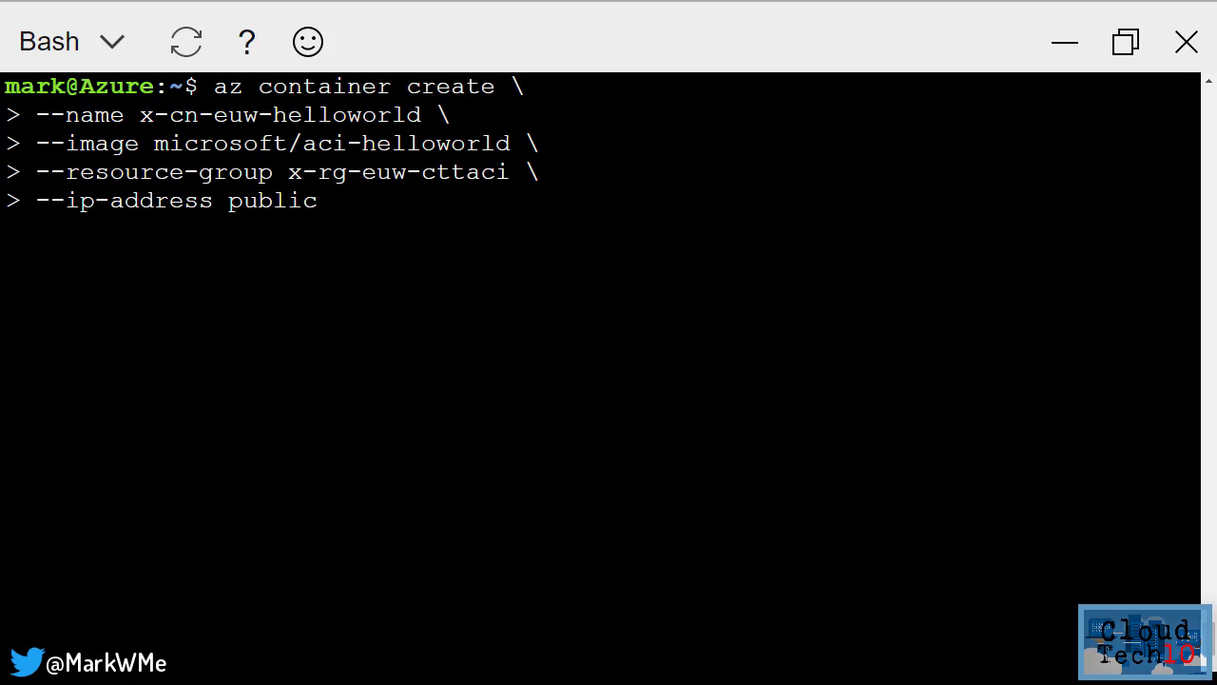
key(Enter)
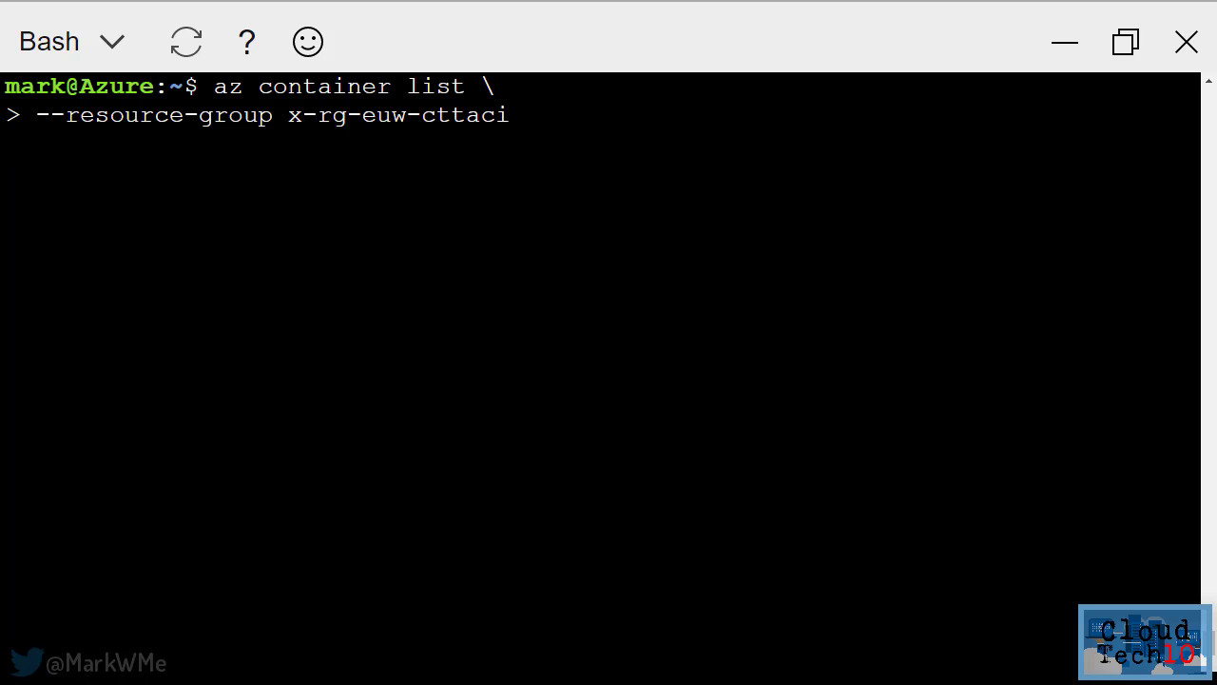
List the containers in resource group x-rg-euw-cttaci with az container list
key(Enter)
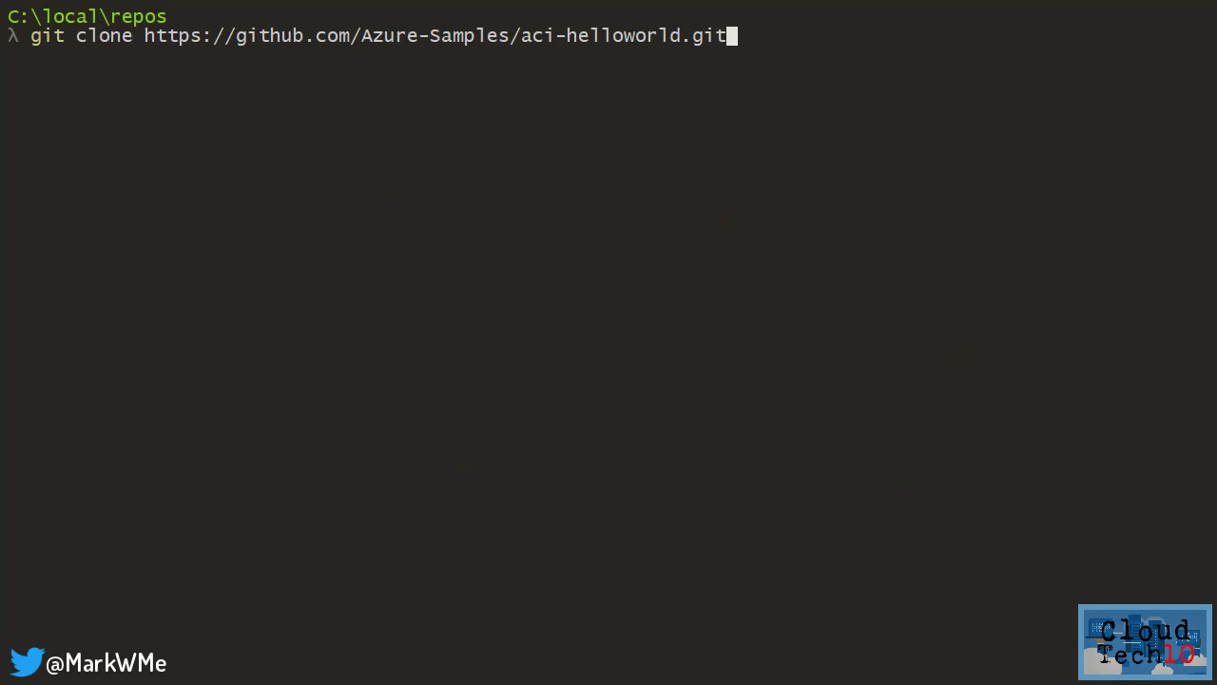
Review the aci-helloworld Dockerfile, build it as aci-tutorial-app and browse localhost:8080
key(Enter)
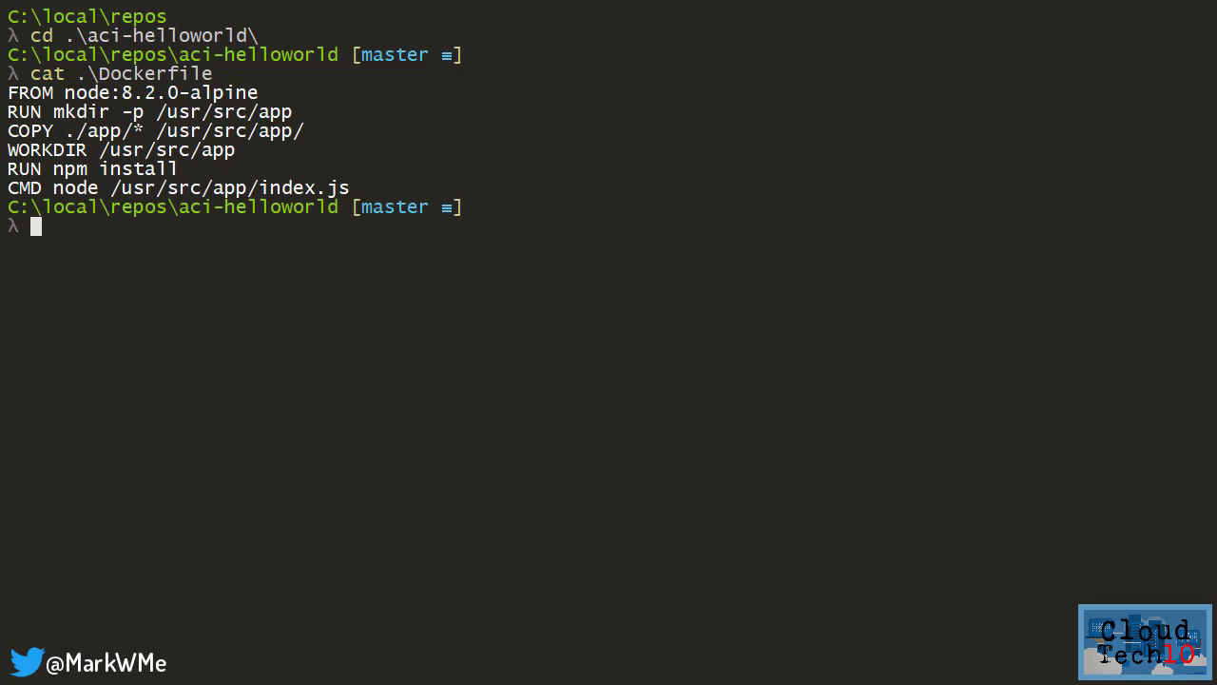
text(docker build .\aci-helloworld -t aci-tutorial-app)
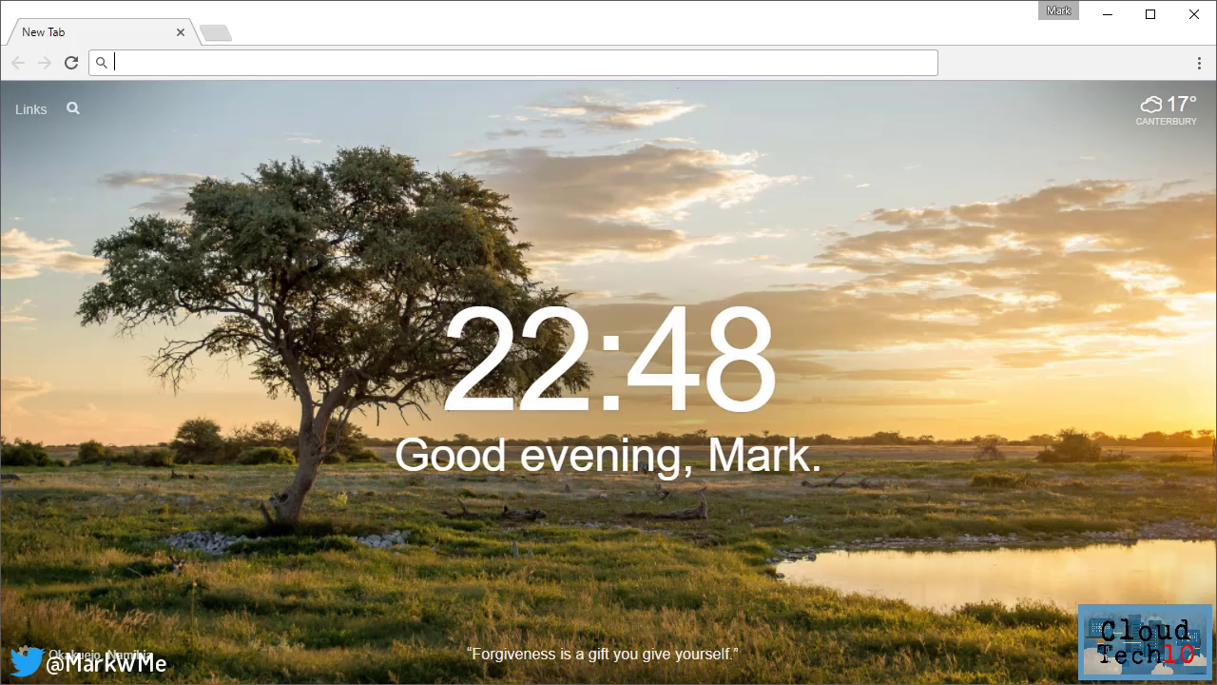
text(localhost:8080)
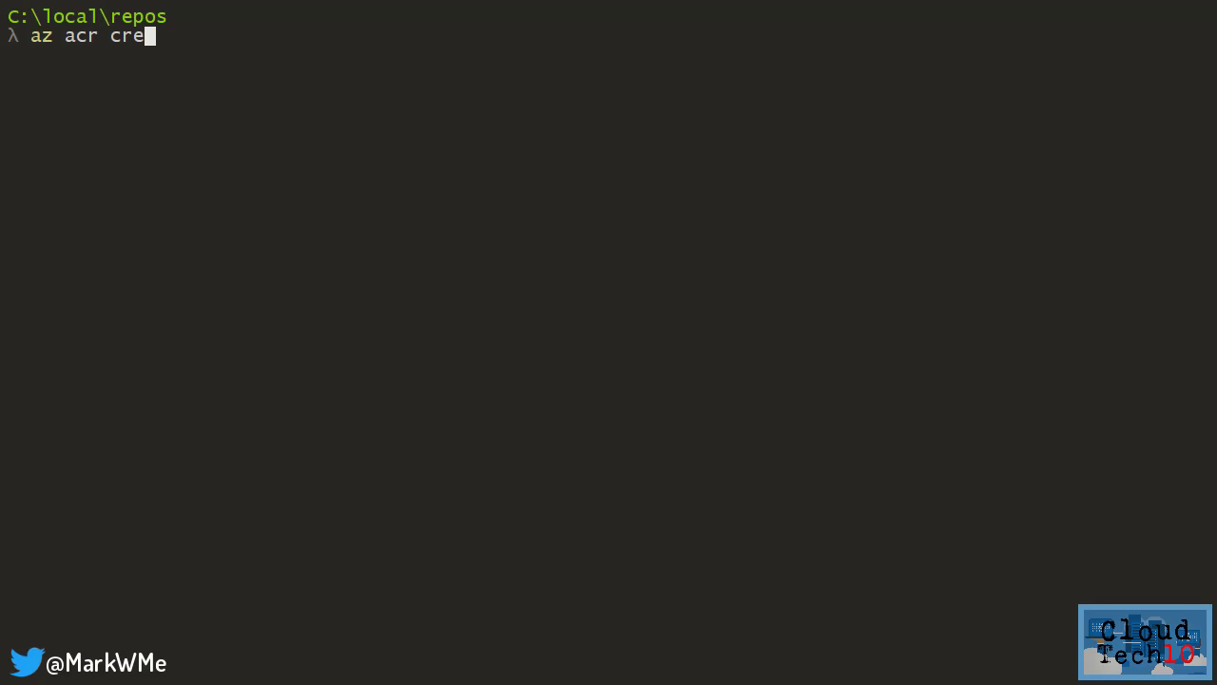
Create Basic registry xcreuwregistry with admin enabled in x-rg-euw-cttaci and show its login server
text(ate --resource-group x-rg-euw-)
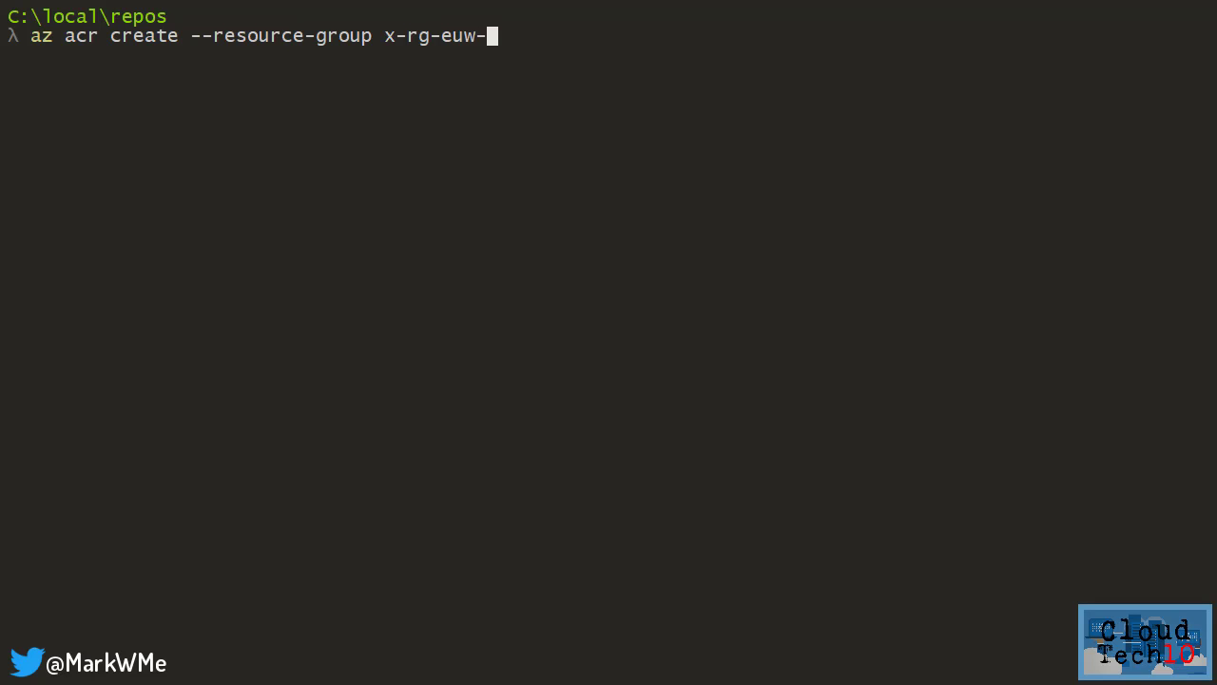
text(cttaci --name xcreuwregistry --sku)
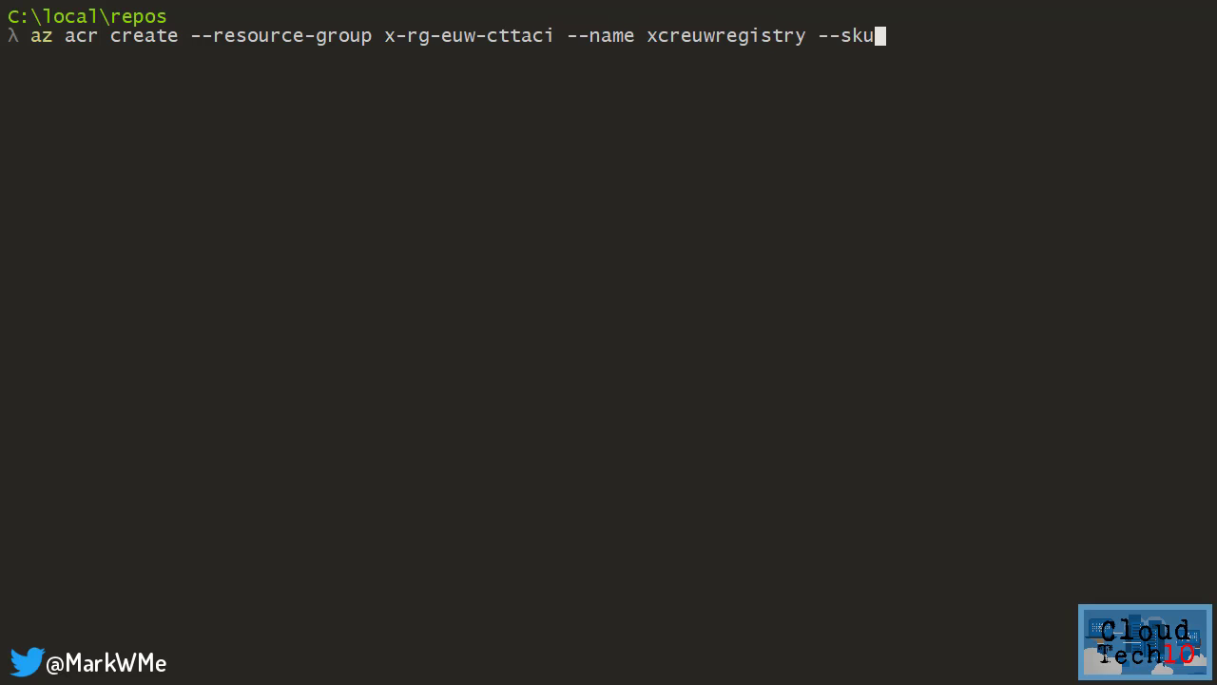
text(Basic --admin-enabled true)
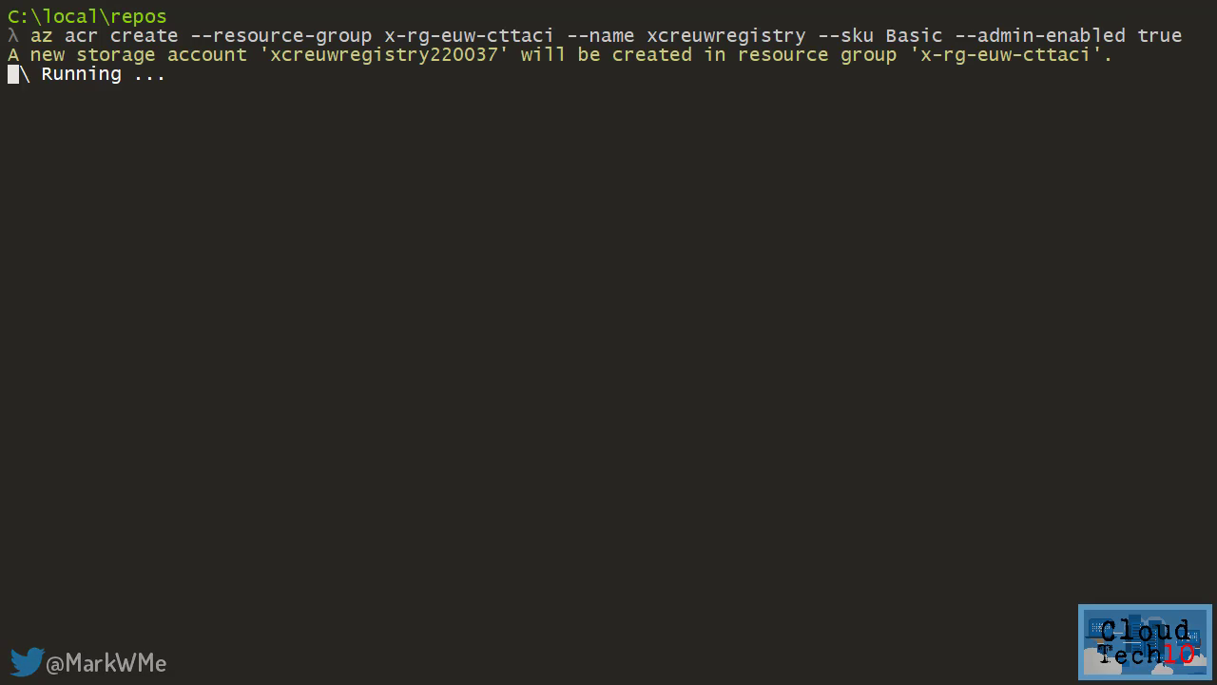
text(az acr show --name xcreuwregistry --query loginServer)
text(az acr credential show --name xcreuwregistry --query passwords[0].value)
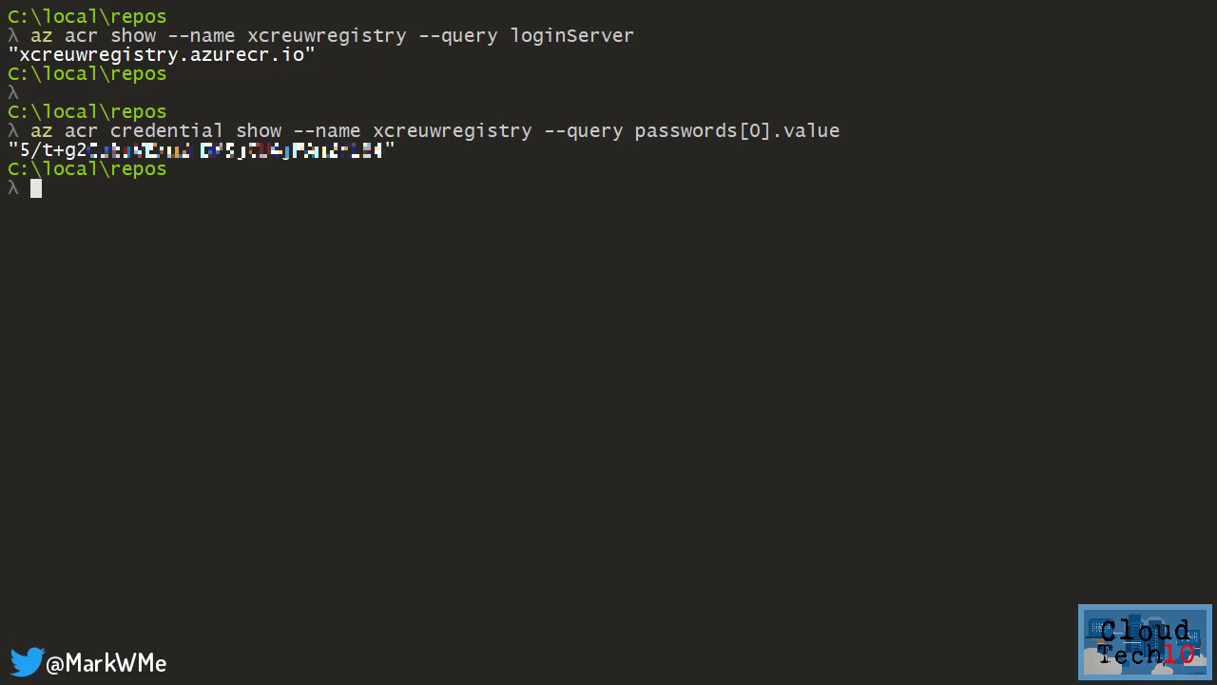
Sign in to xcreuwregistry with docker login and push the aci-tutorial-app:v1 image there
text(docker login --username=xcreuwregistry)
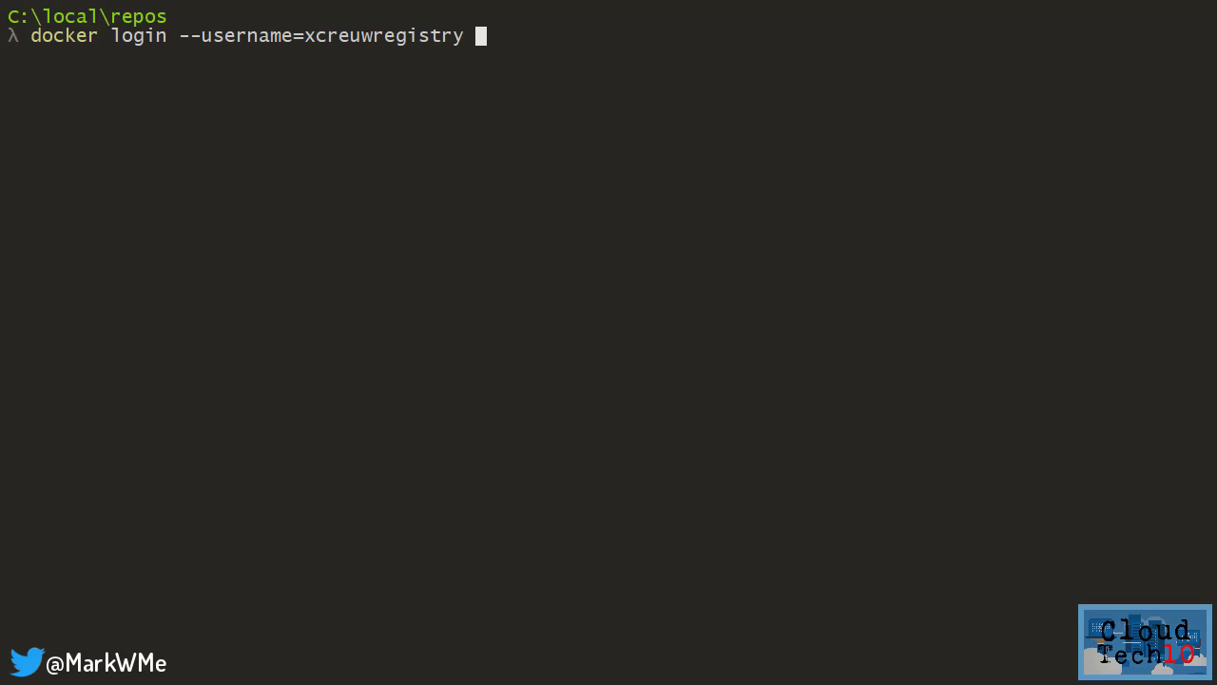
text(--password=5/t+g2... xcr)
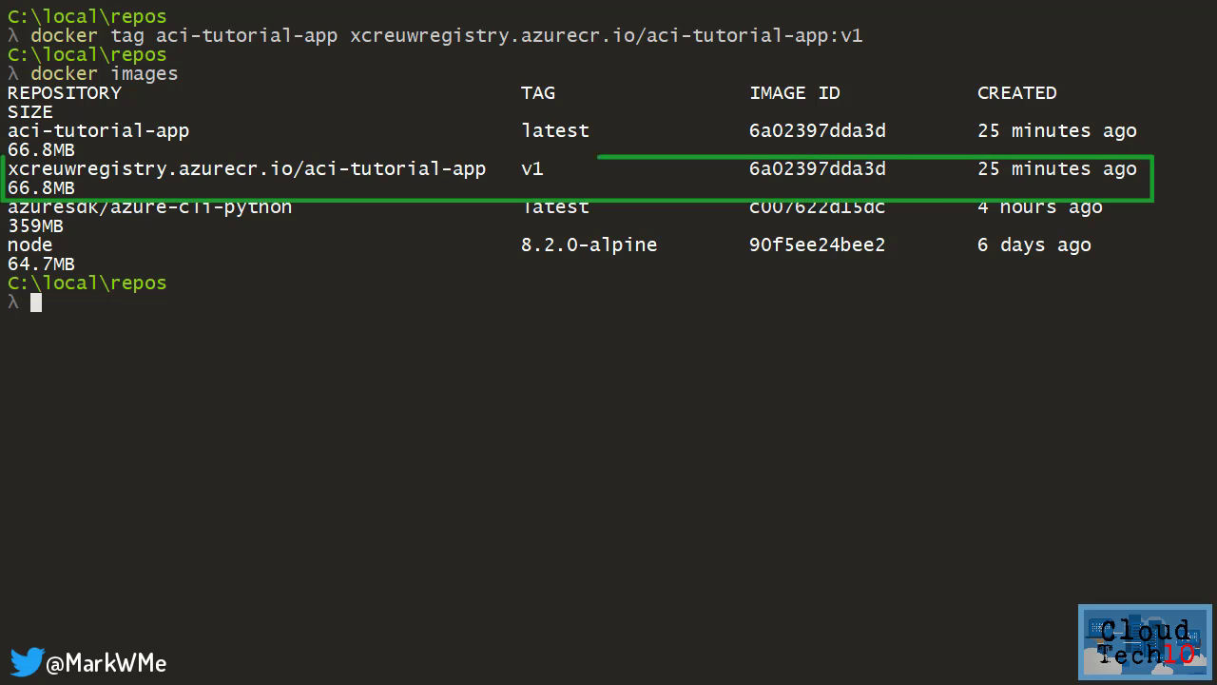
text(docker push xcreuwregistry)
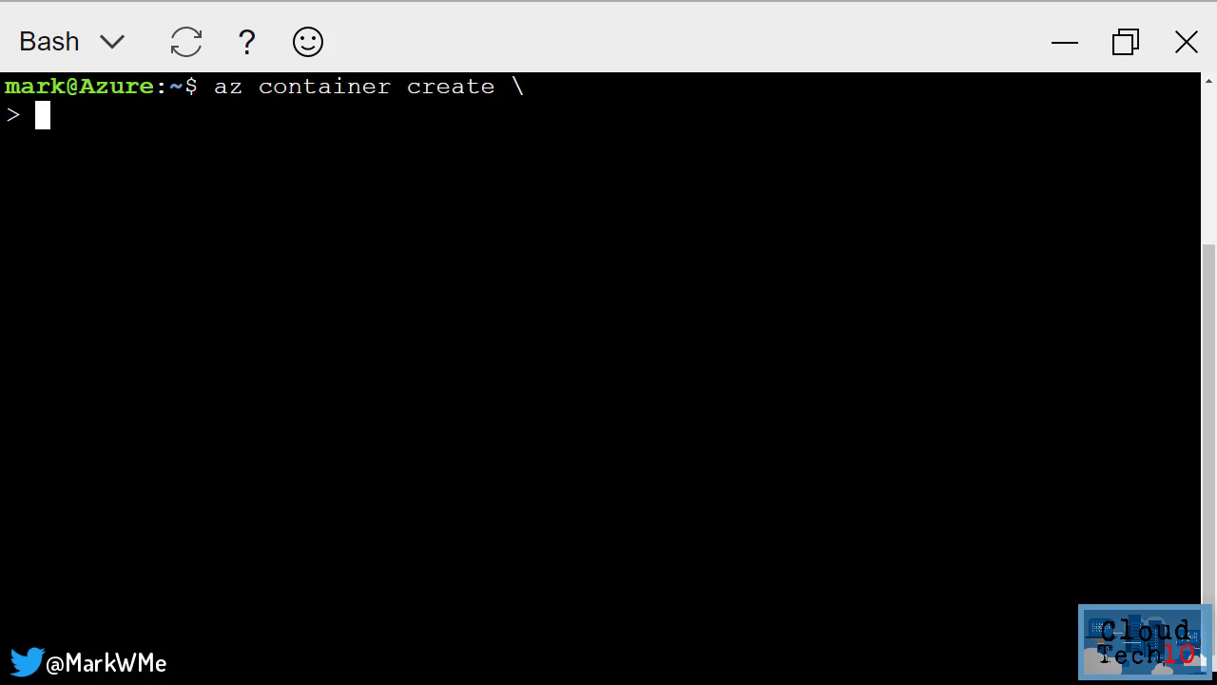
Launch aci-tutorial-app with 1 CPU, 1 GB memory from xcreuwregistry.azurecr.io in x-rg-euw-cttaci
text(--name aci-tutorial-app \)
text(--image xcreuwregistry.azurecr.io/aci-tutorial-app:v1 \)
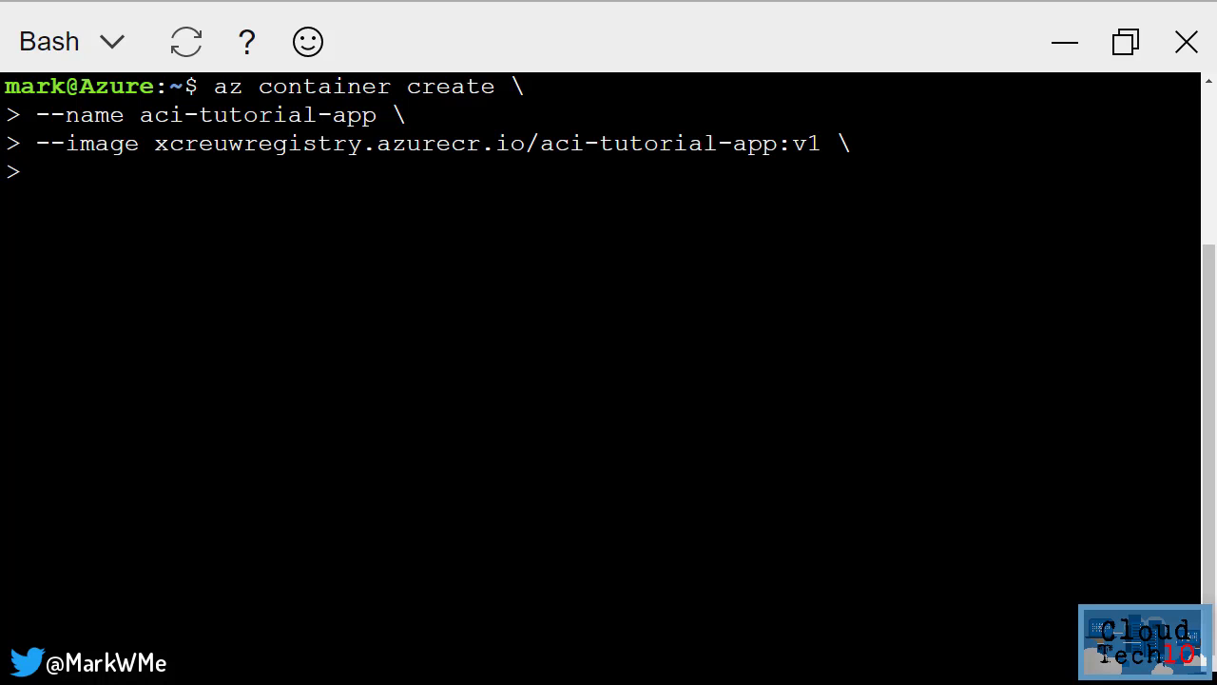
text(--cpu 1 \)
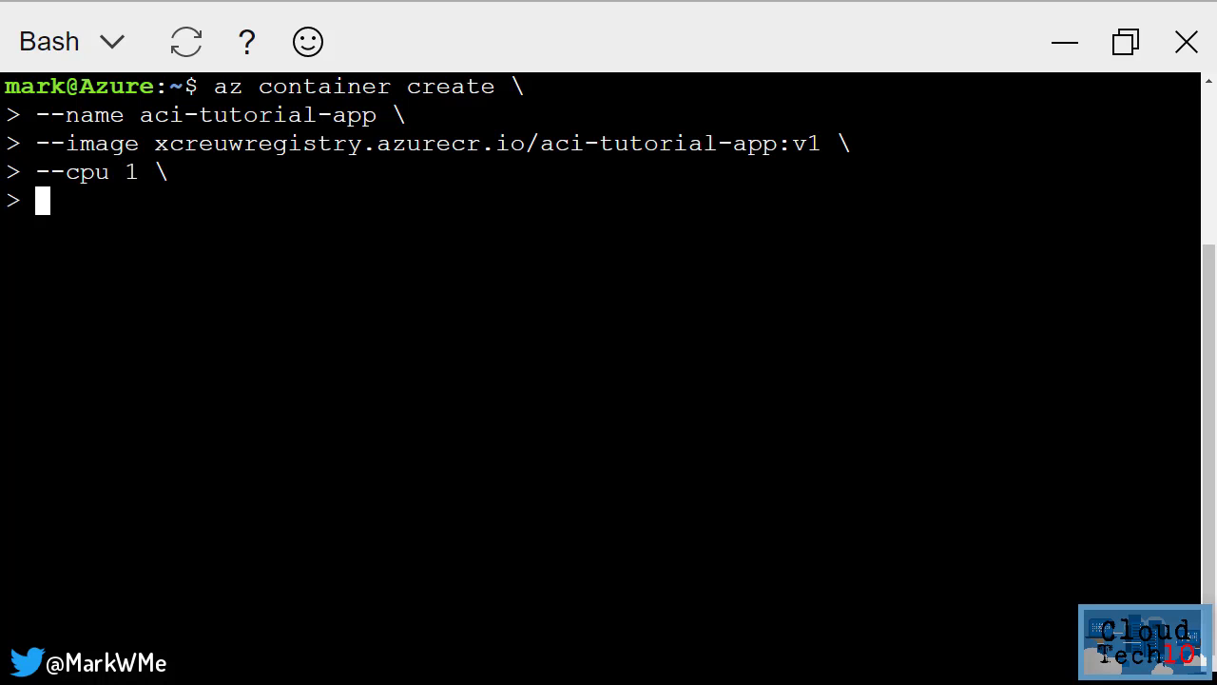
text(--memory 1 \)
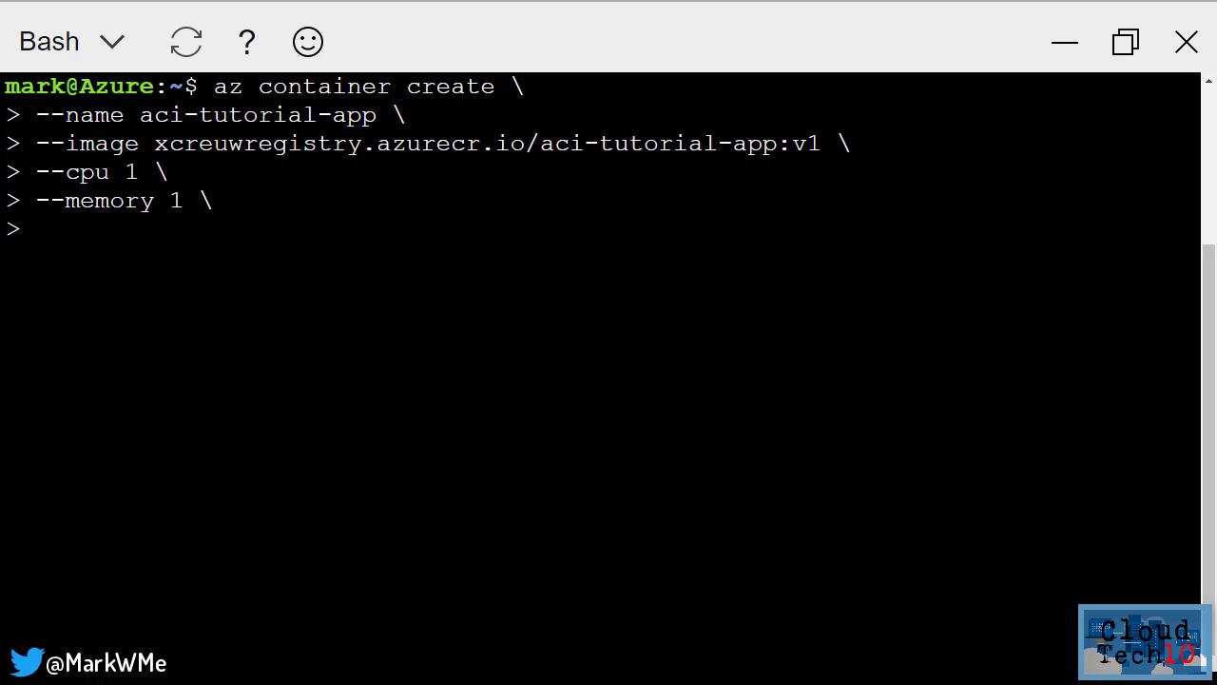
text(--image-registry-login-server xcreuwregistry.azurecr.io \)
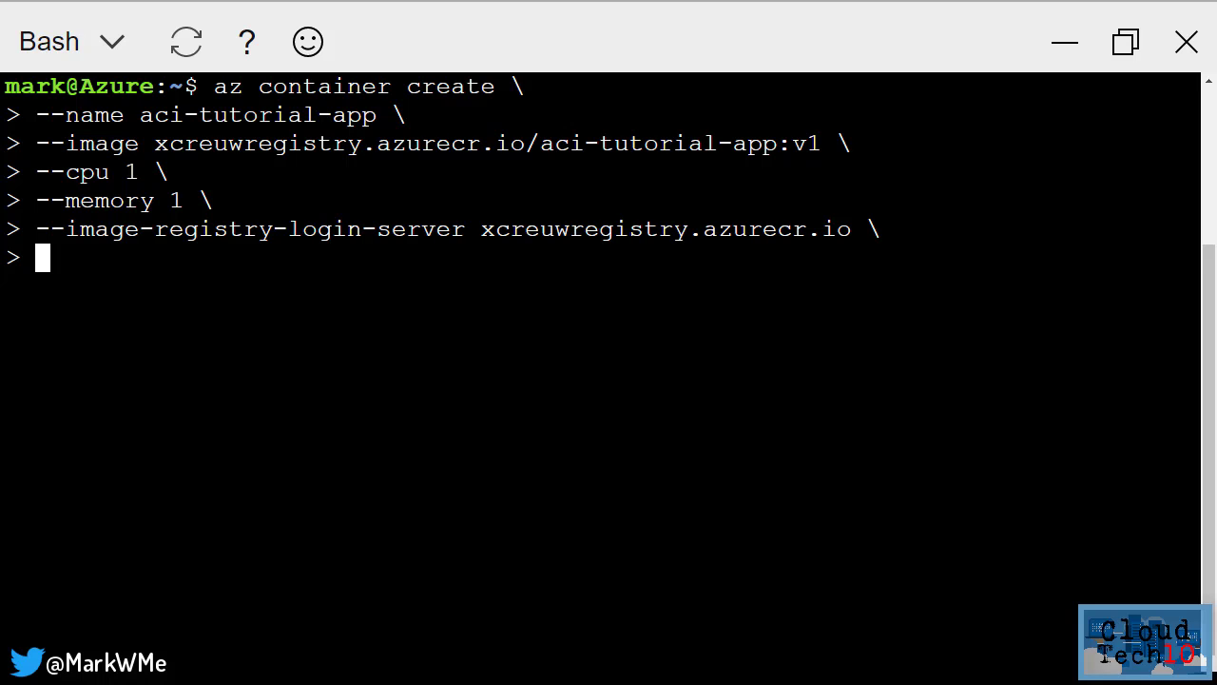
text(--image-registry-username xcreuwregistry \)
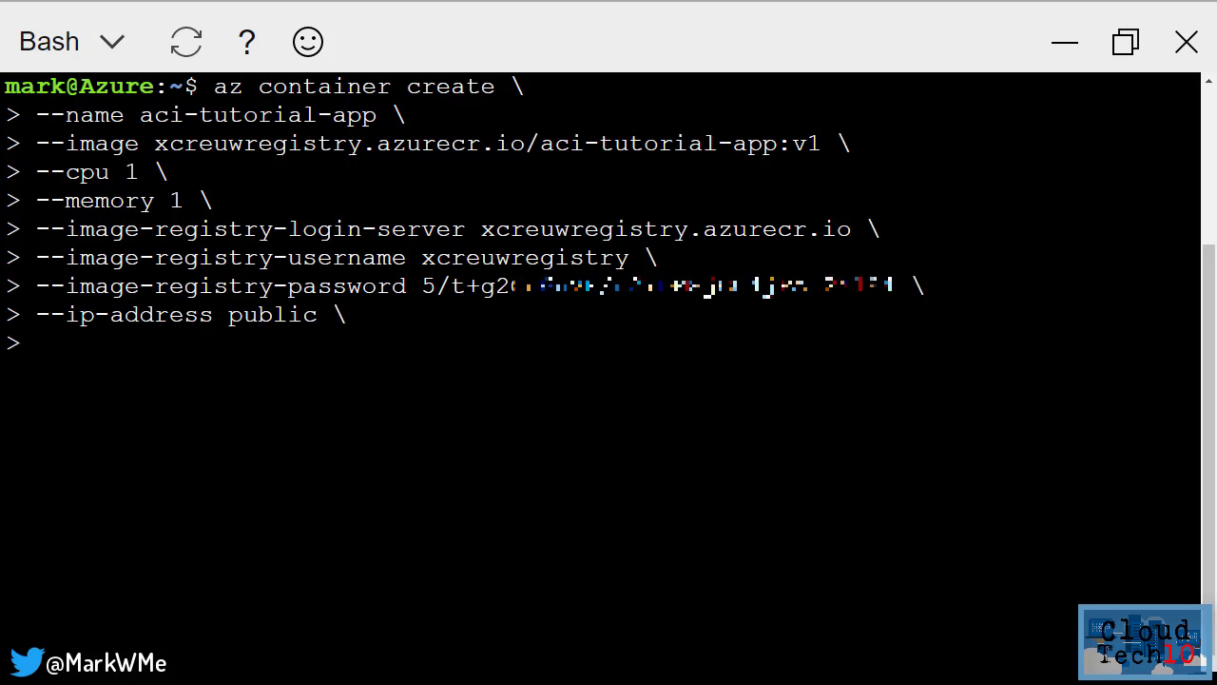
text(--resource-group x-rg-euw-cttaci)
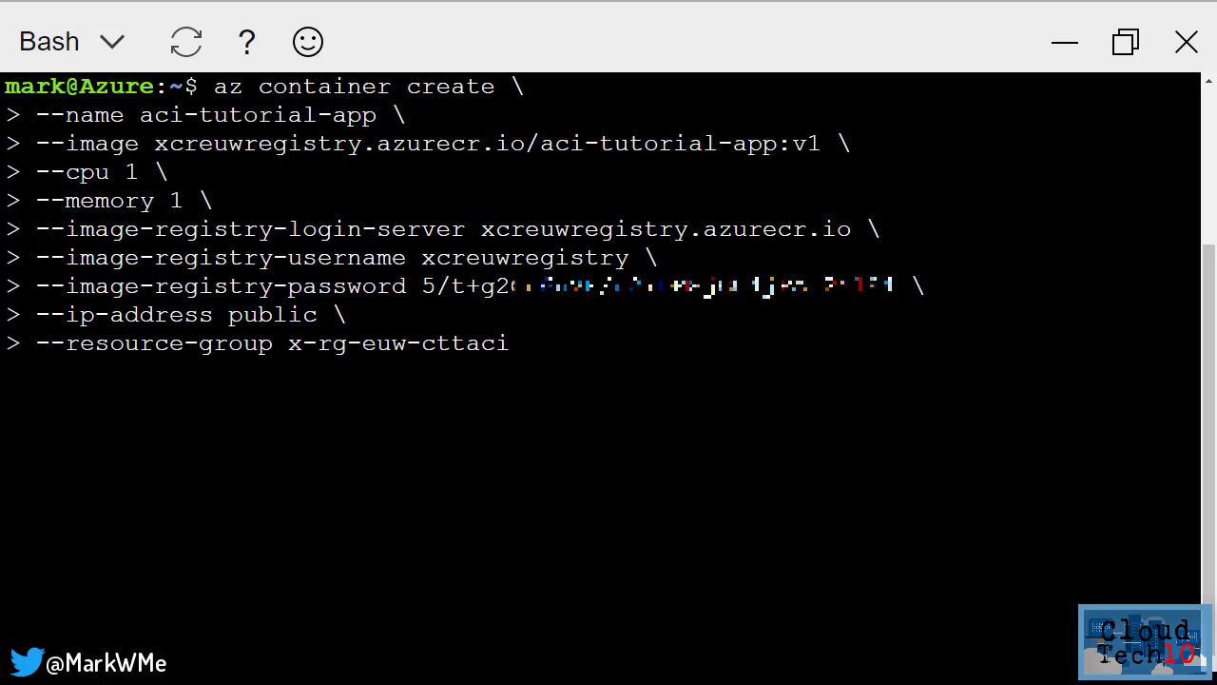
key(Enter)
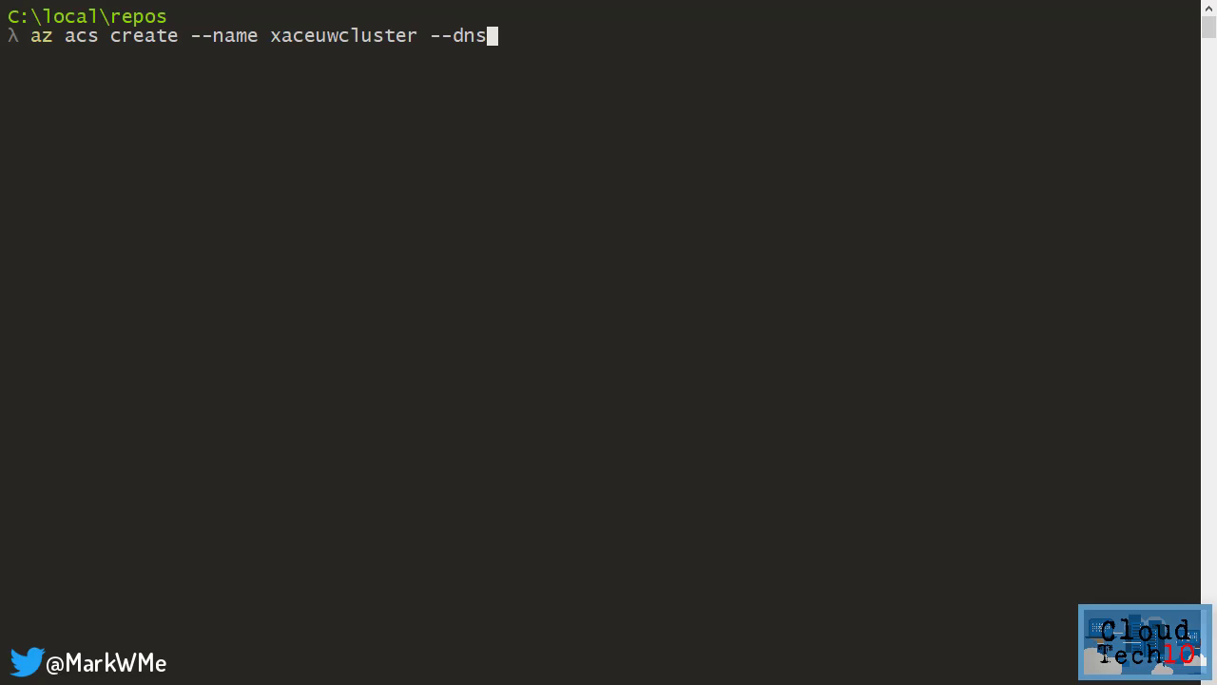
Create cluster xaceuwcluster with dns prefix cttaci in x-rg-euw-cttaci, generating SSH keys
text(-prefix cttaci)
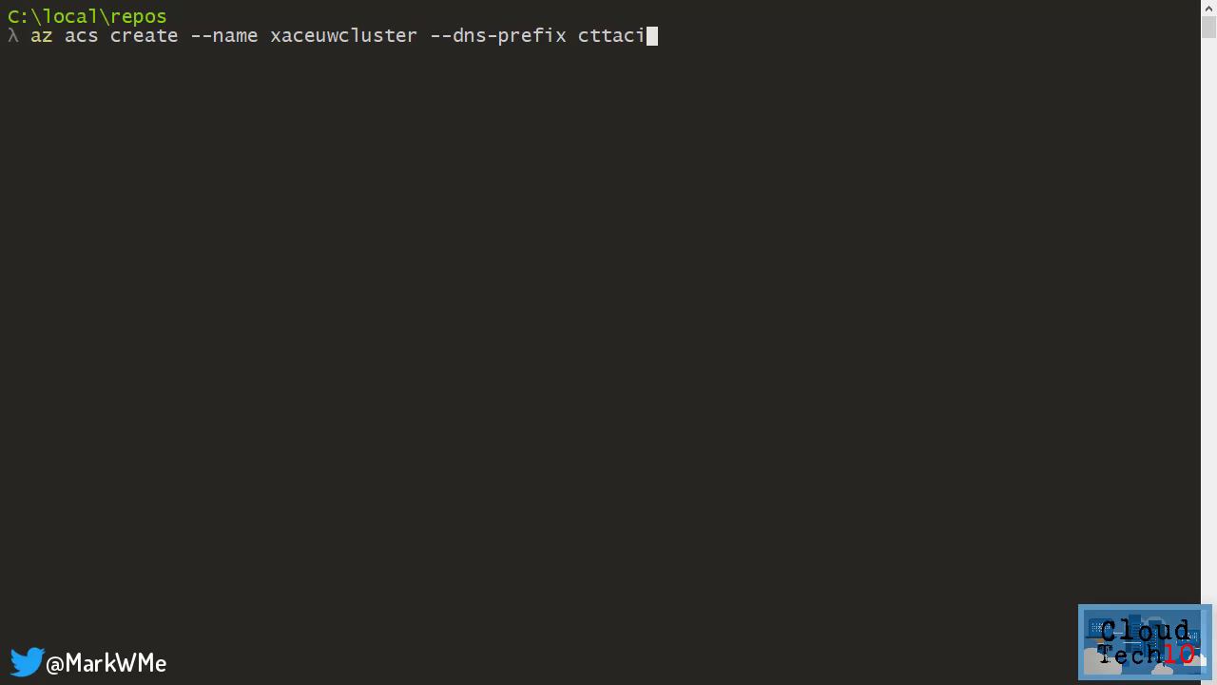
text(--resource-group x-rg-euw-cttaci --genera)
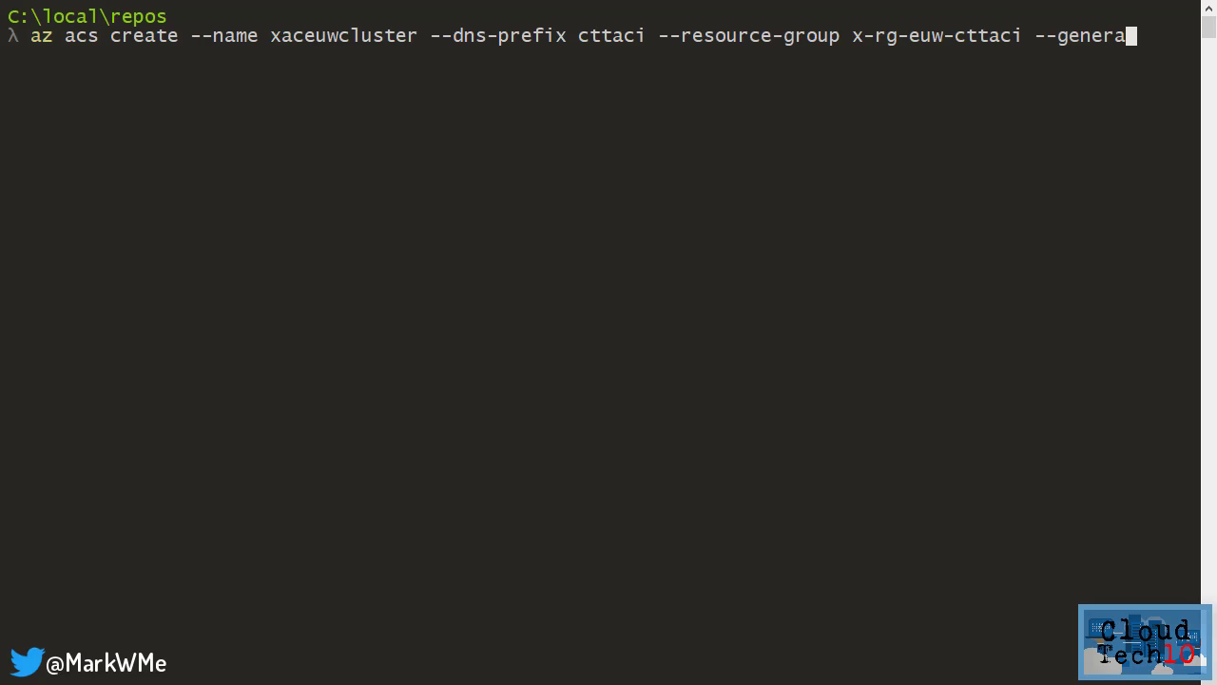
text(te-ssh-keys)
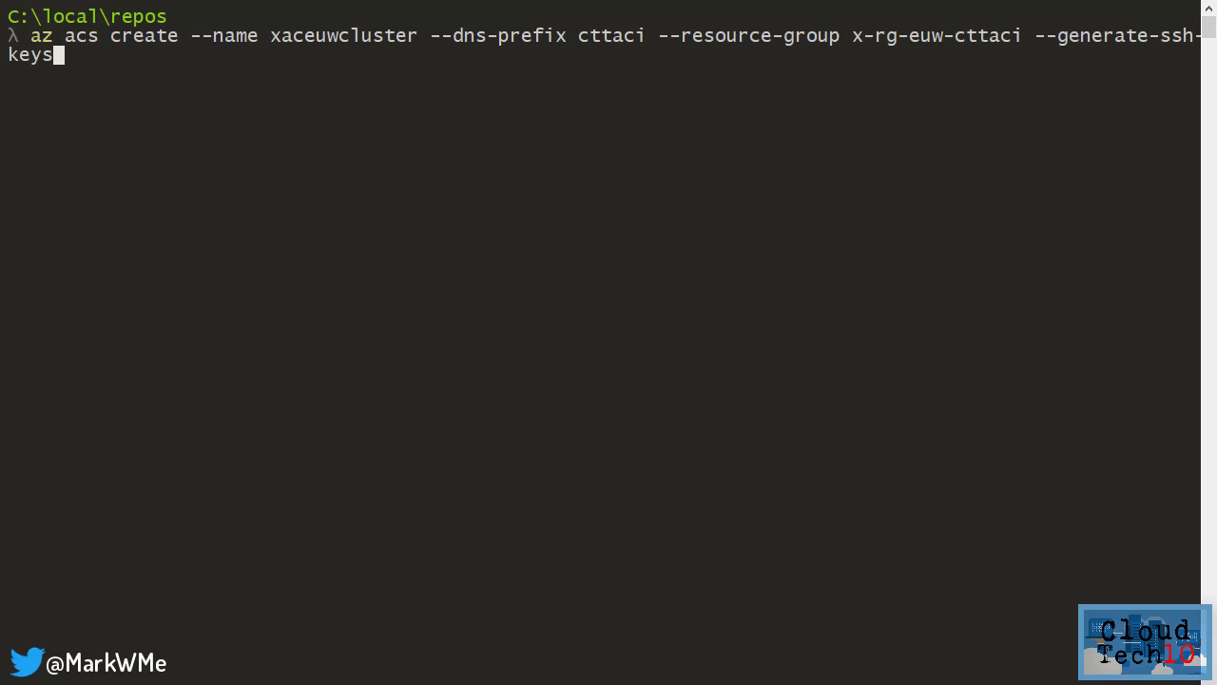
text(--orchestrator-)
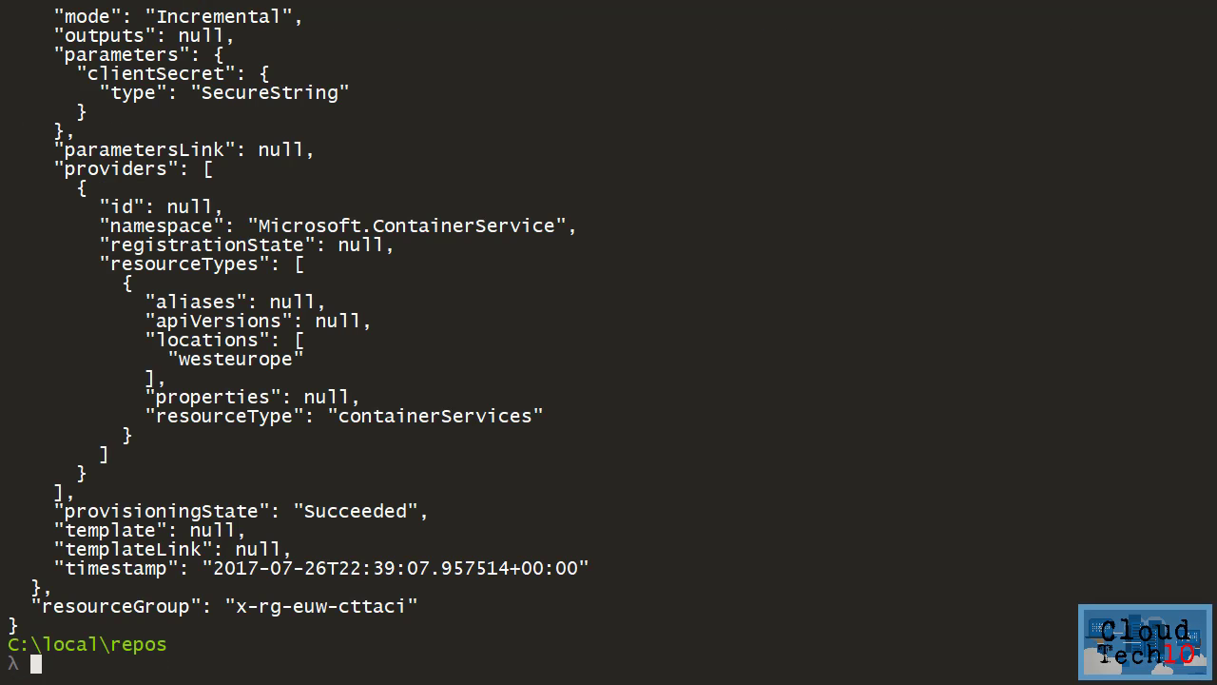
Fetch kubectl credentials for xaceuwcluster and list the cluster nodes
text(az acs kubernetes ins)
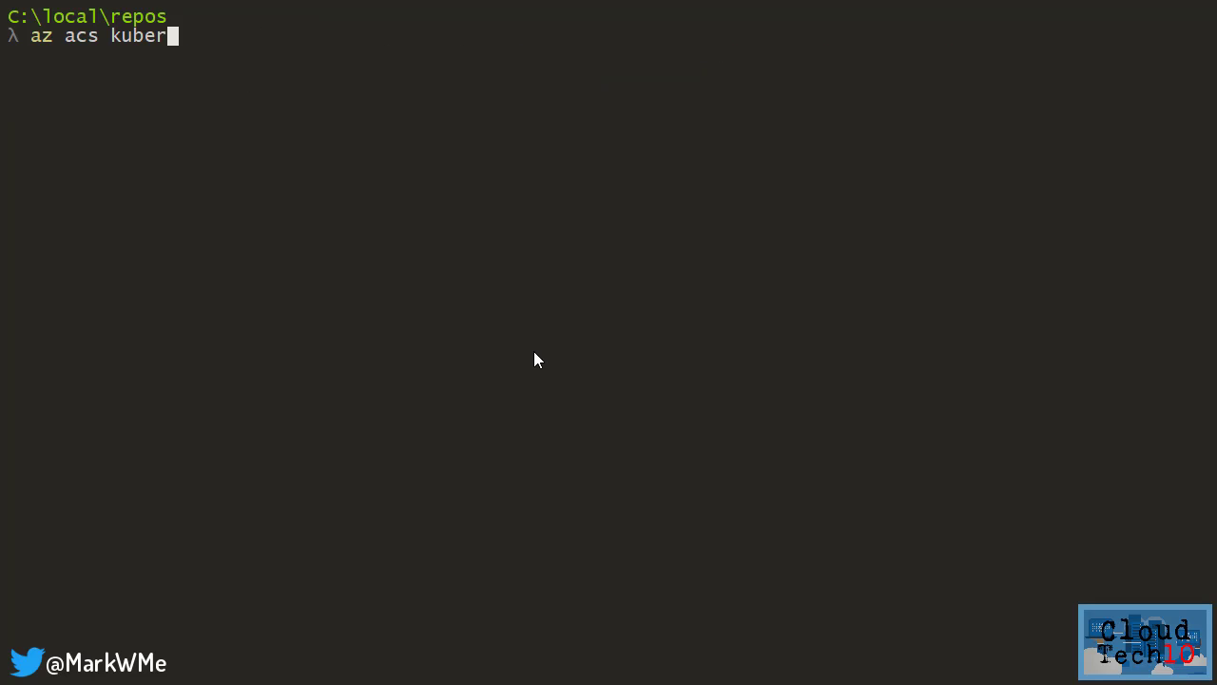
text(netes get-credentials --resource-group x-r)
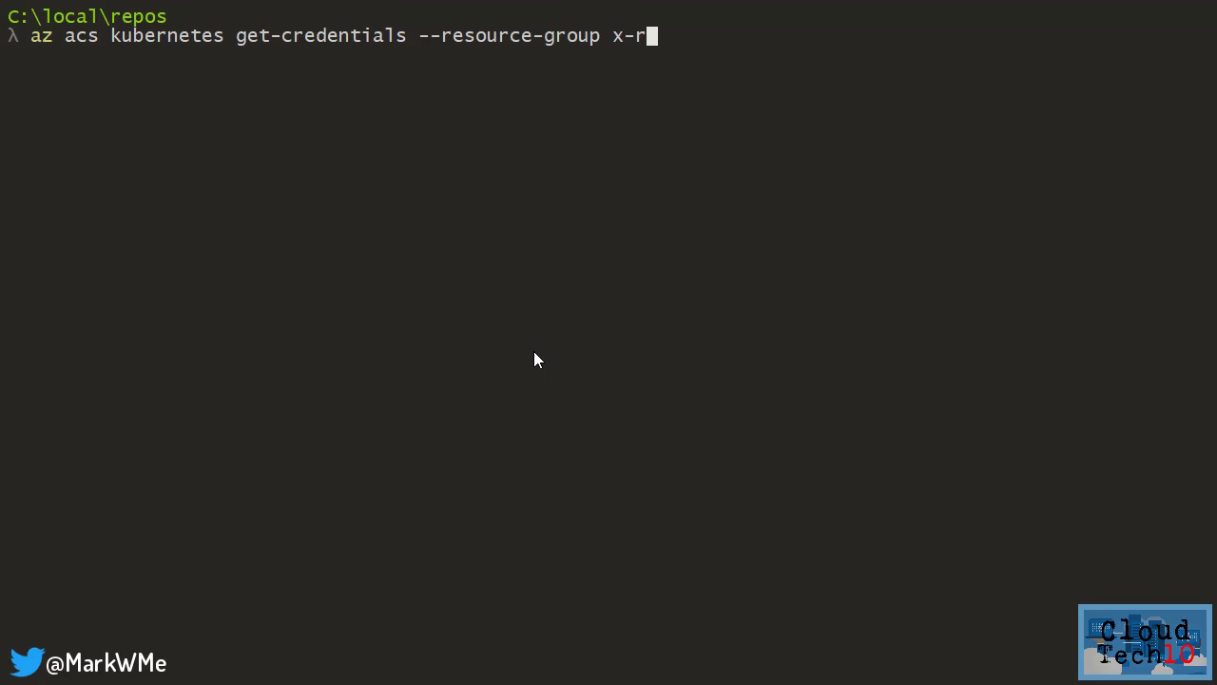
text(g-euw-cttaci --name xaceuwcluster)
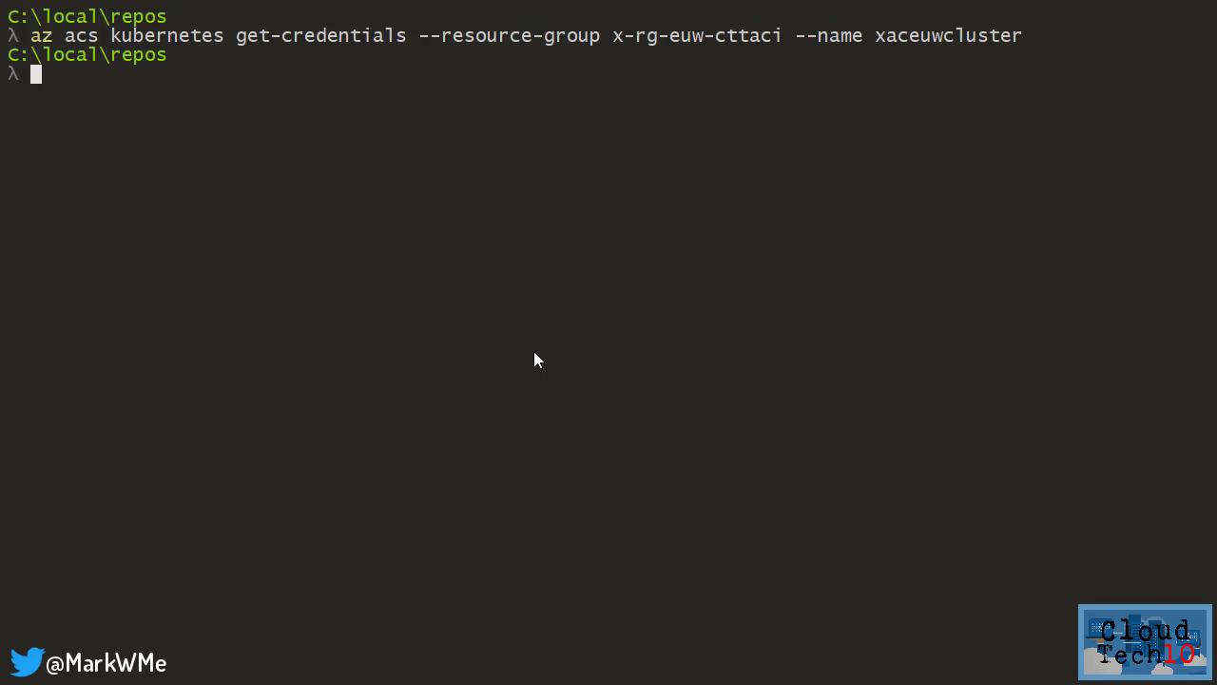
text(kubectl get nodes)
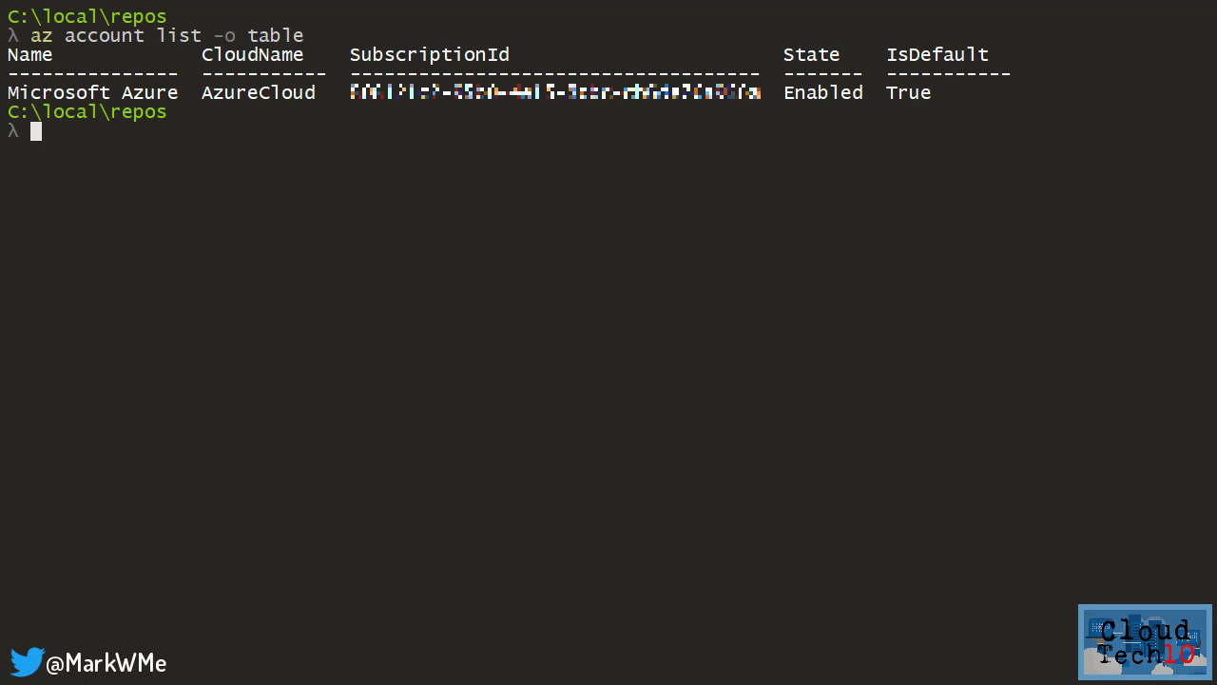
Create a Contributor service principal scoped to the subscription with az ad sp create-for-rbac
text(az ad sp)
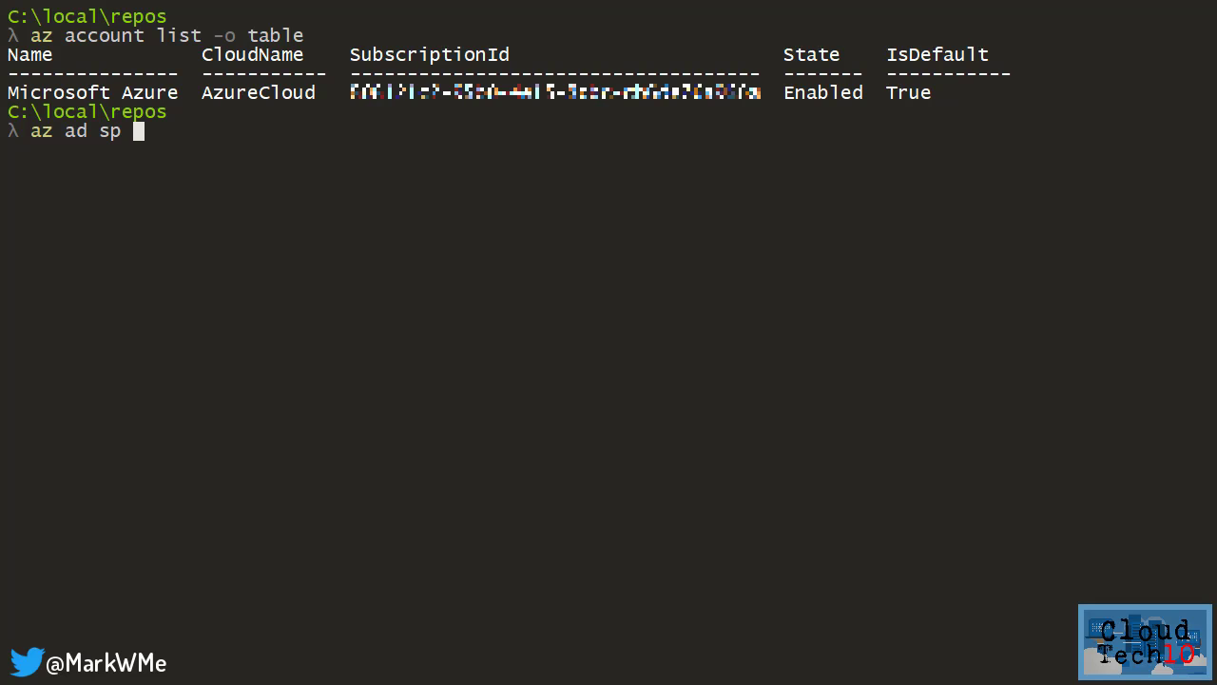
text(create-for-rbac --role)
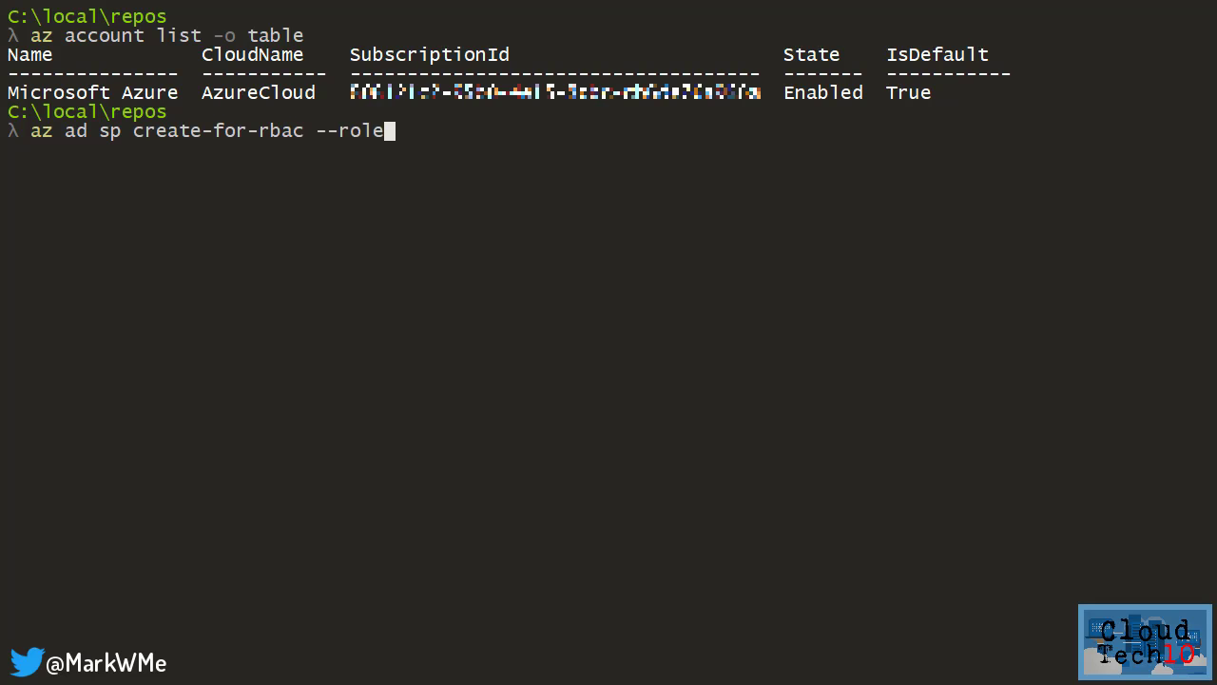
text(=Contri)
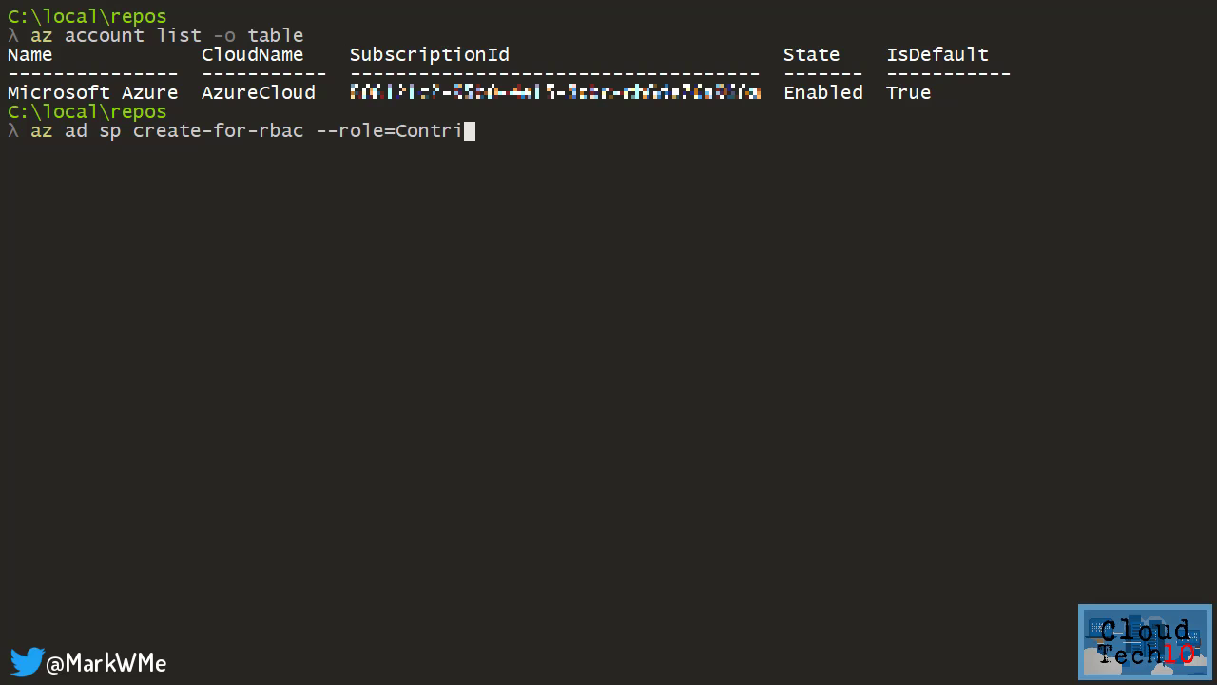
text(butor --scopes /subscriptions/)
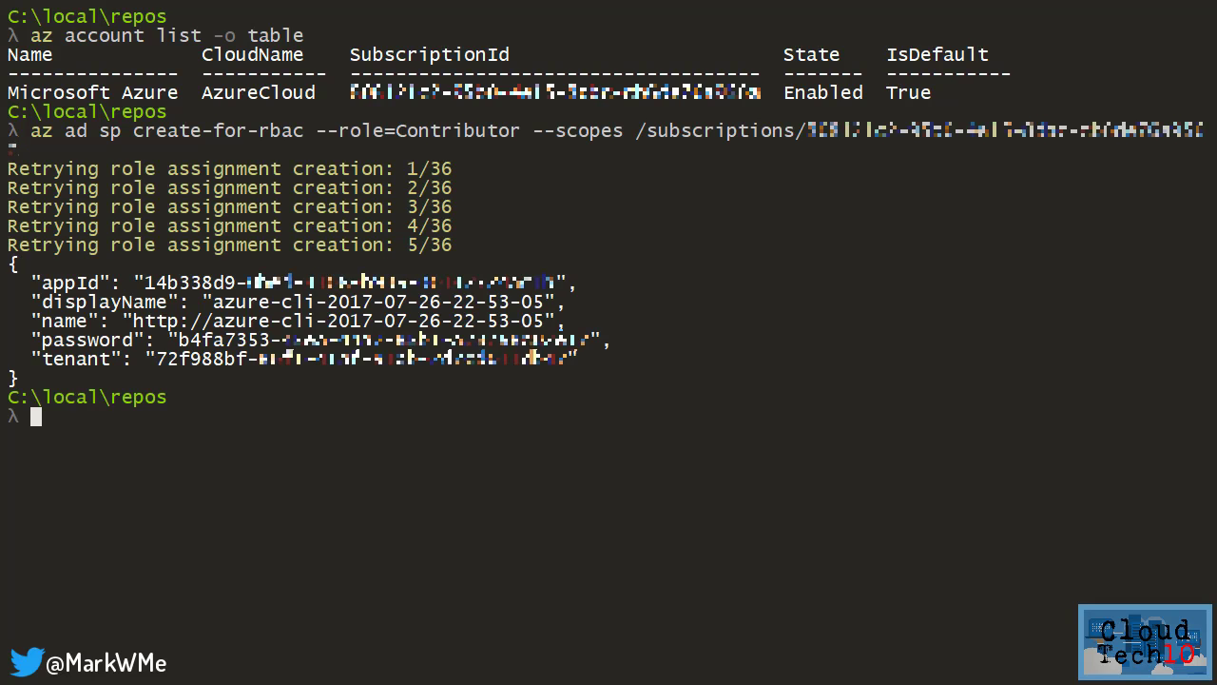
text(g)
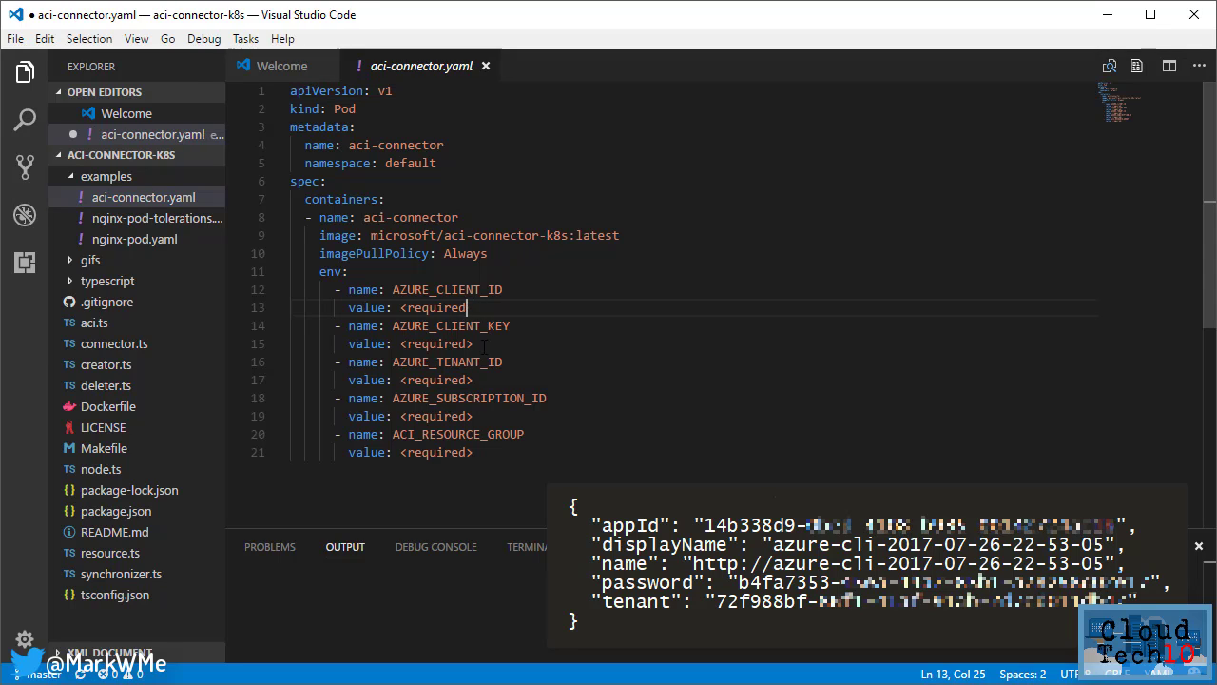
Fill aci-connector.yaml with the service principal credentials, subscription ID and resource group x-rg-euw-cttaci
text(14b338d9-...)
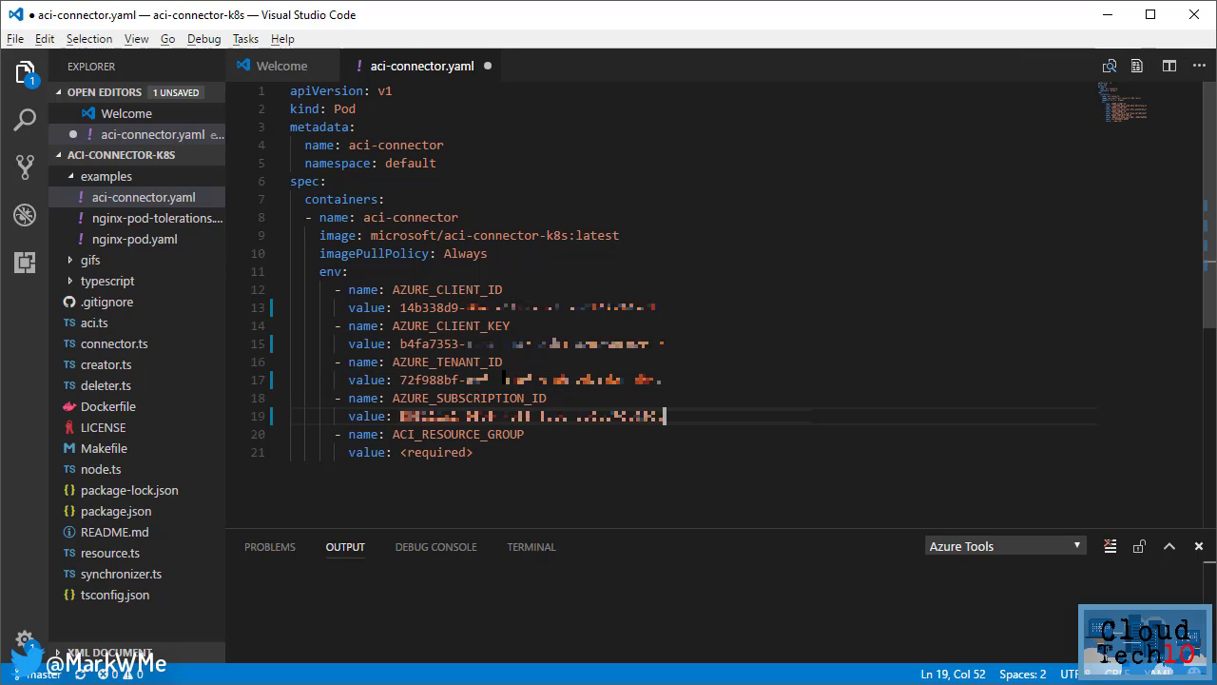
text(x-r)
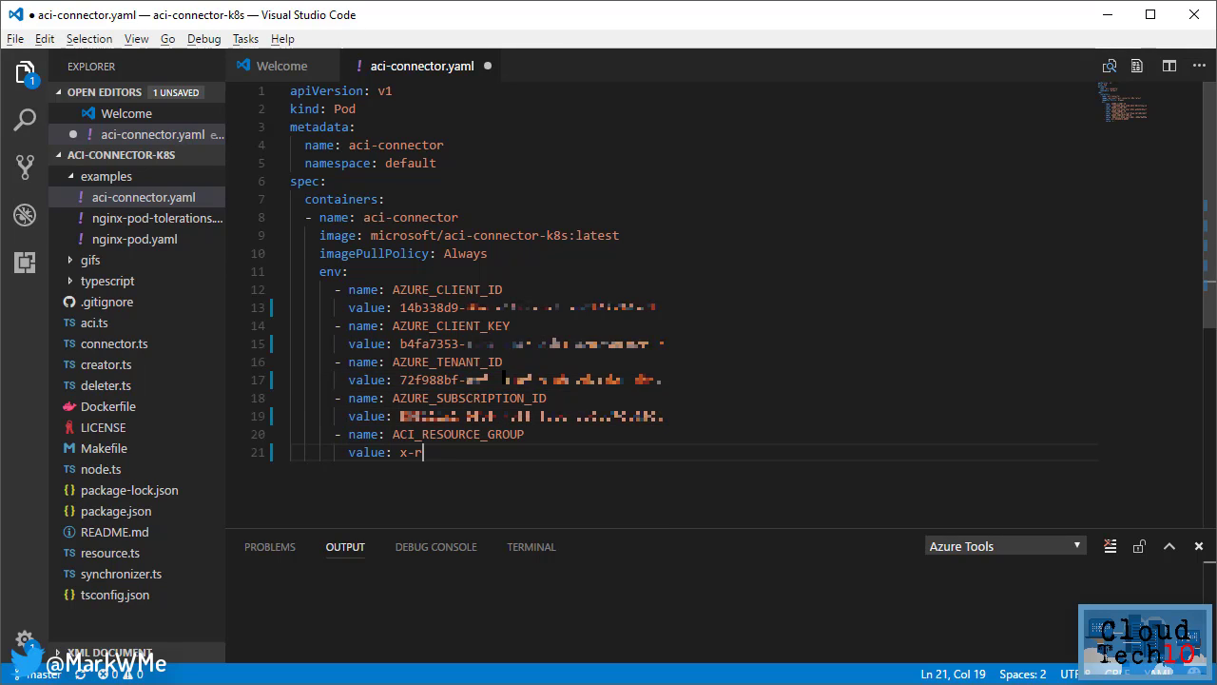
text(g-euw-cttaci)
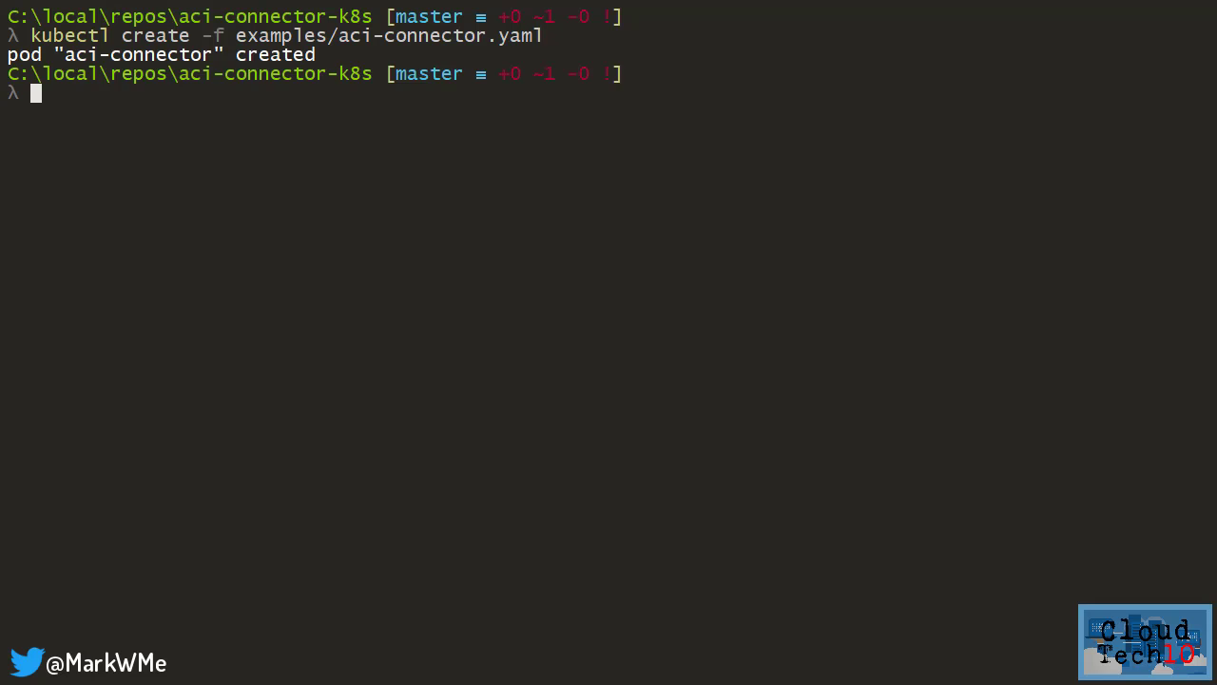
Watch the aci-connector node become Ready, create the nginx pod and watch it land on that node
text(kubectl get nodes -w)
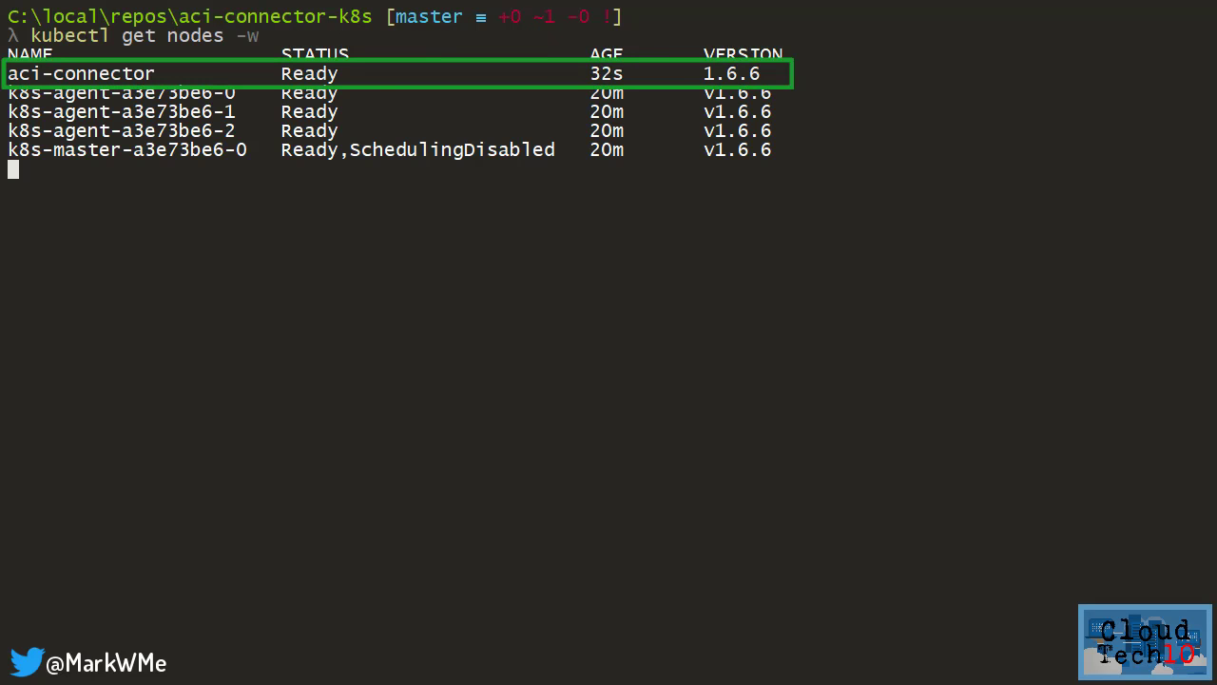
text(kubectl create -f examples/nginx-pod.yaml)
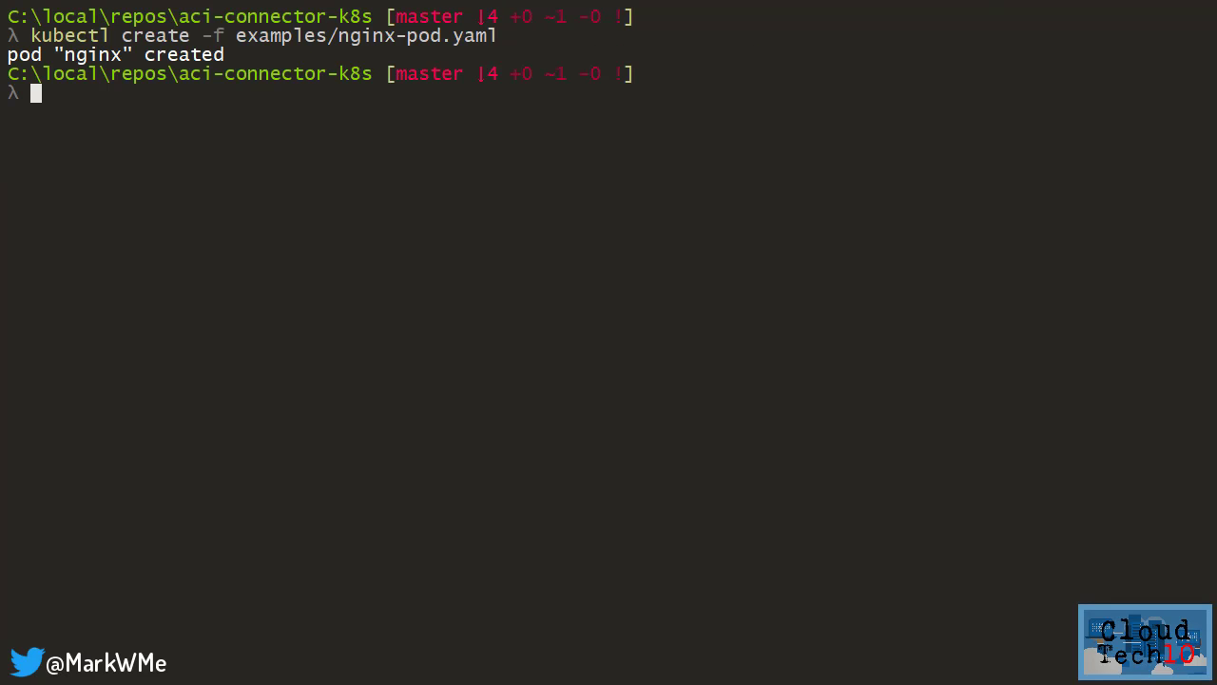
text(kubectl get po -w -o wide)
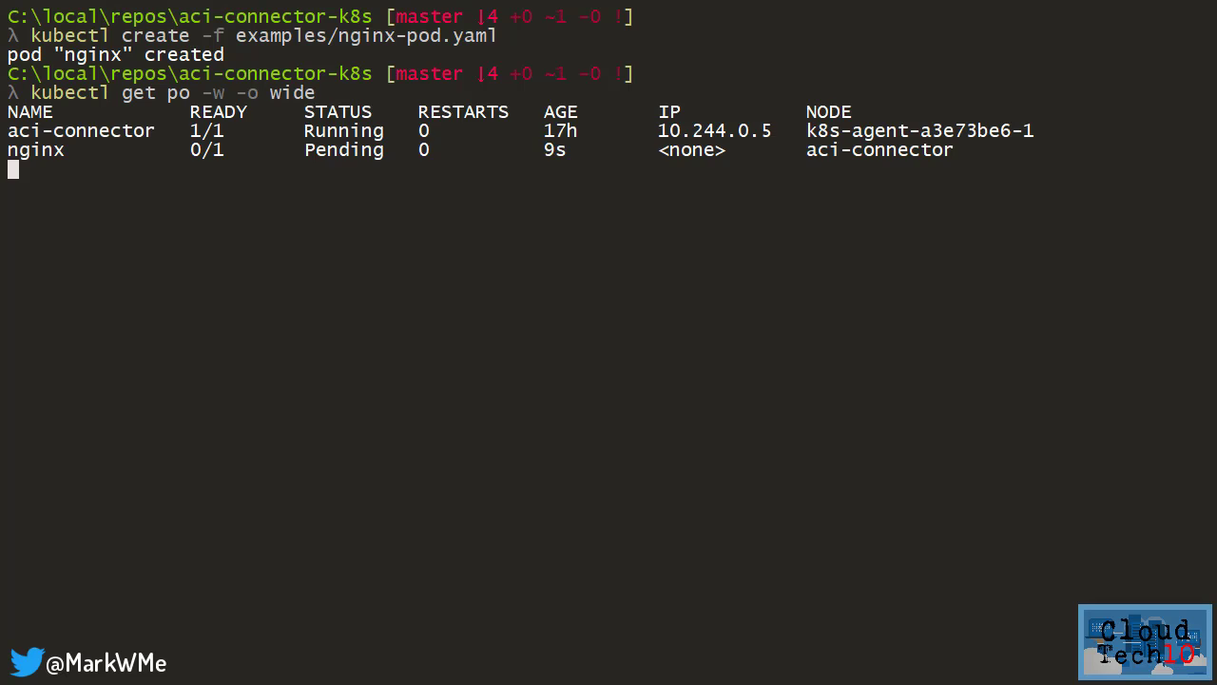